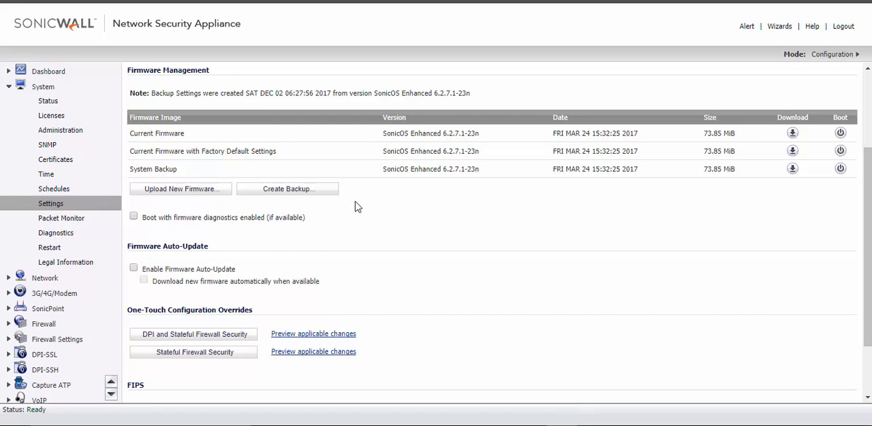
pyautogui.moveTo(416, 147)
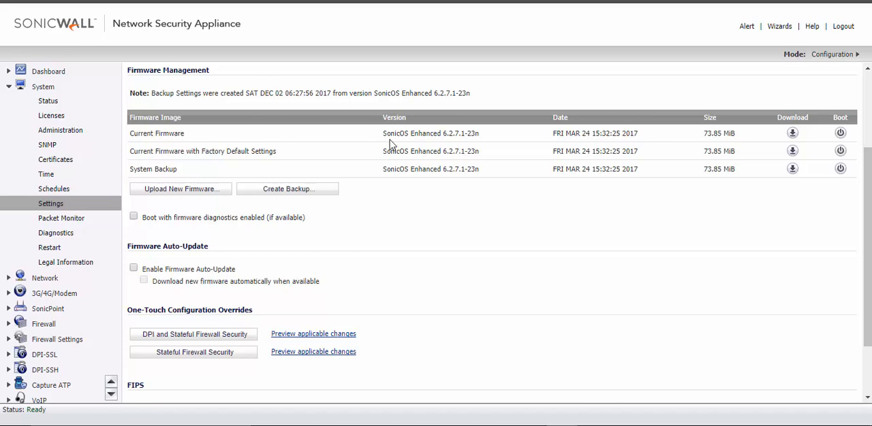
pyautogui.moveTo(93, 54)
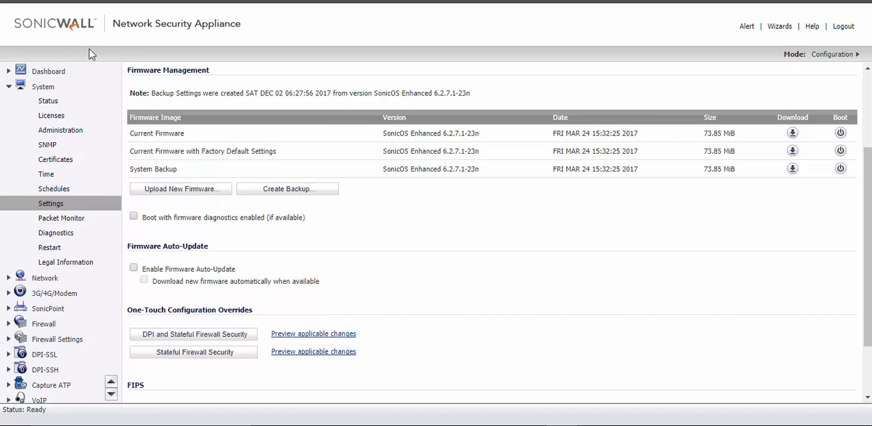
pyautogui.moveTo(261, 169)
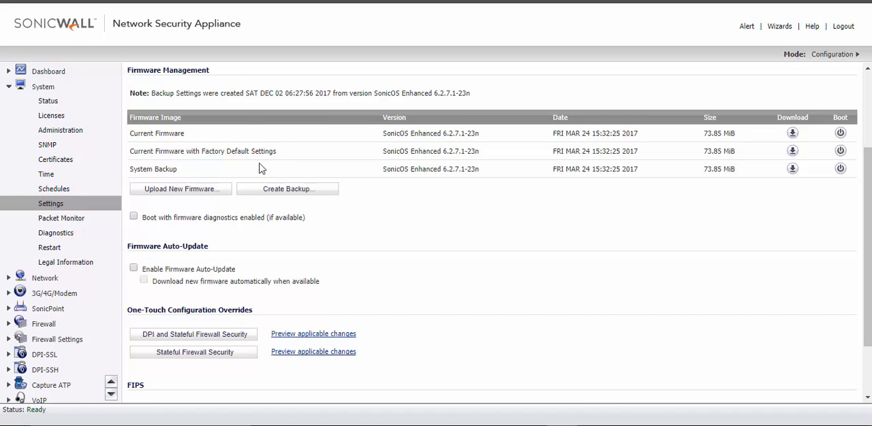
pyautogui.moveTo(637, 274)
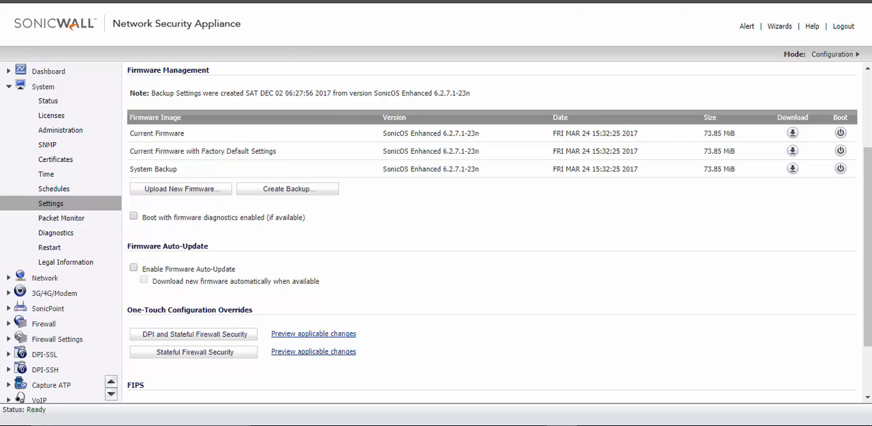
pyautogui.moveTo(507, 270)
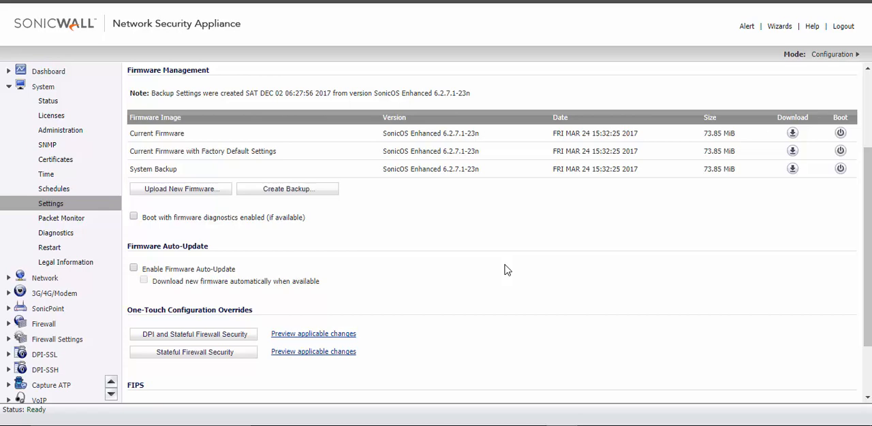
pyautogui.moveTo(749, 68)
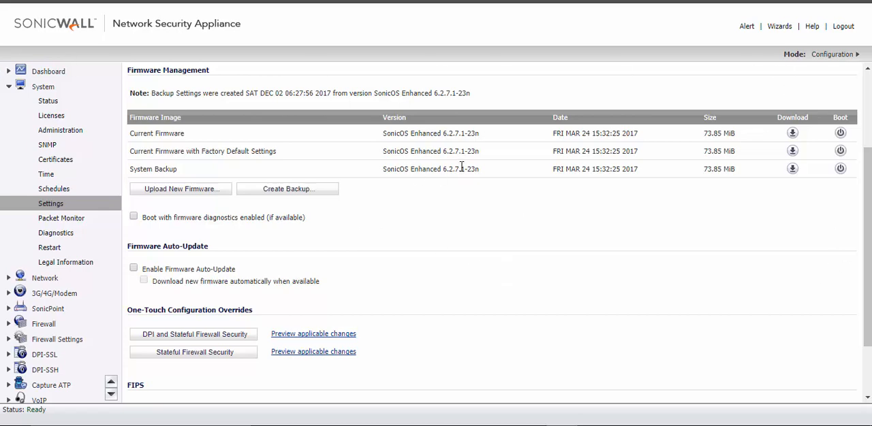
pyautogui.moveTo(798, 349)
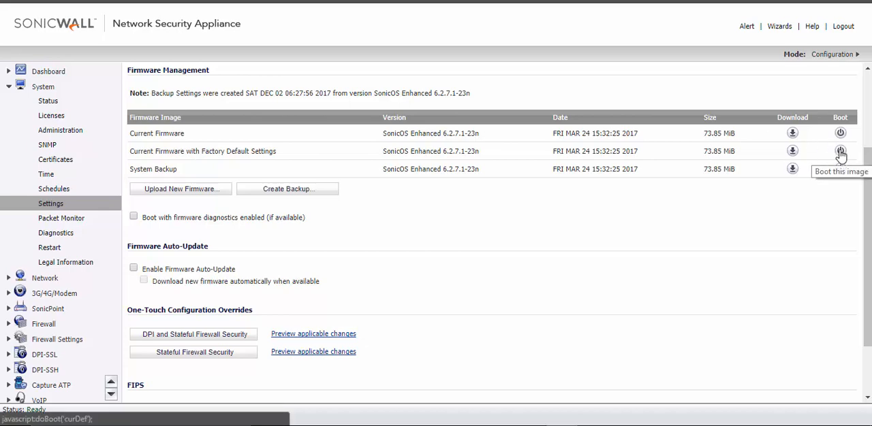
# - Read the Out of the Box Setup article's cabling, network diagram and admin access sections
pyautogui.click(839, 151)
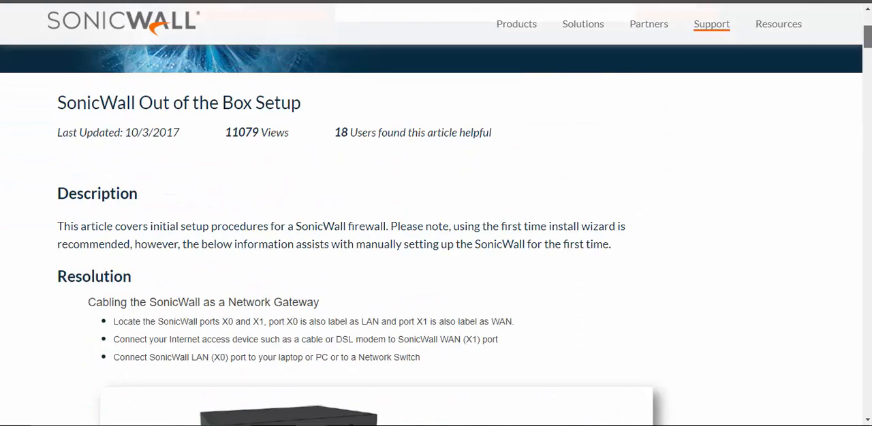
pyautogui.scroll(-3)
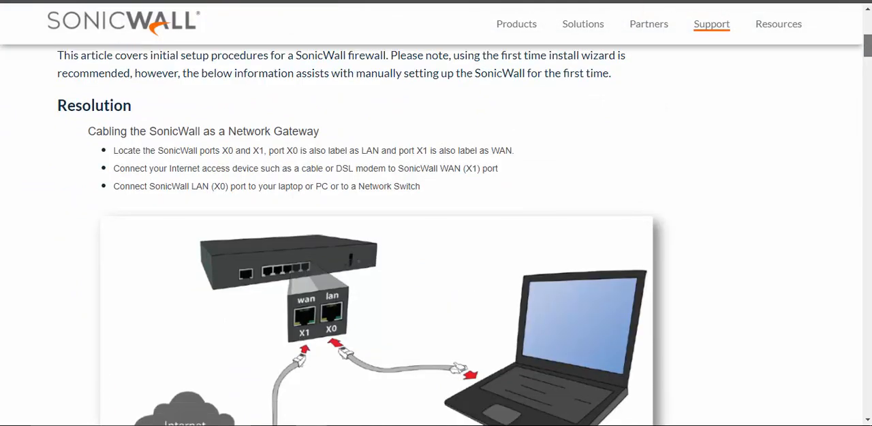
pyautogui.scroll(-3)
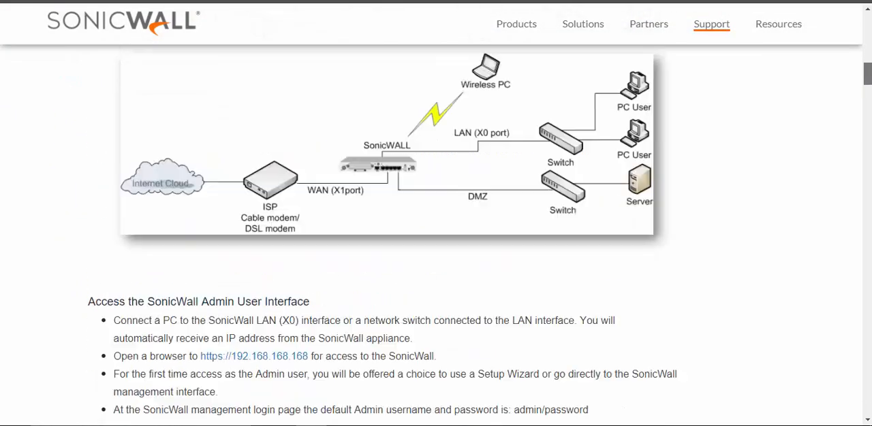
pyautogui.scroll(-3)
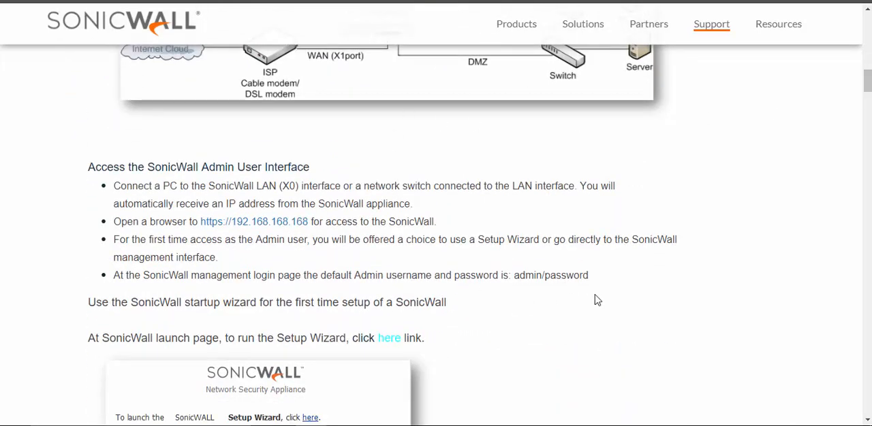
pyautogui.moveTo(132, 161)
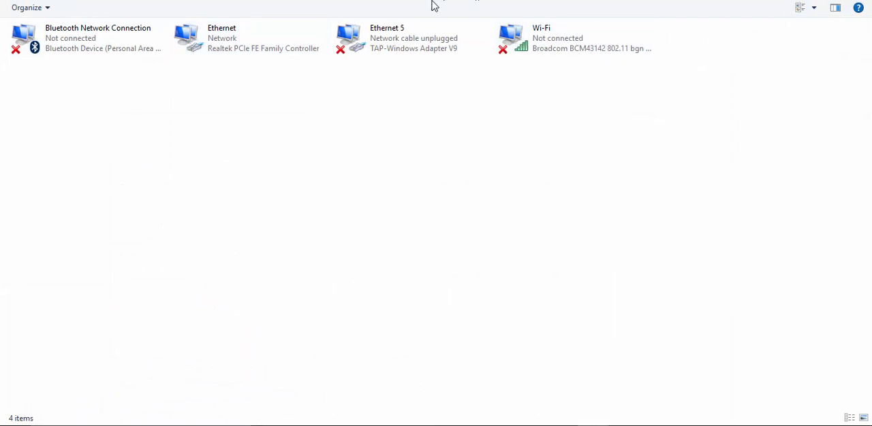
# - Bring up the Ethernet adapter's TCP/IPv4 properties and choose manual IP assignment
pyautogui.rightClick(224, 38)
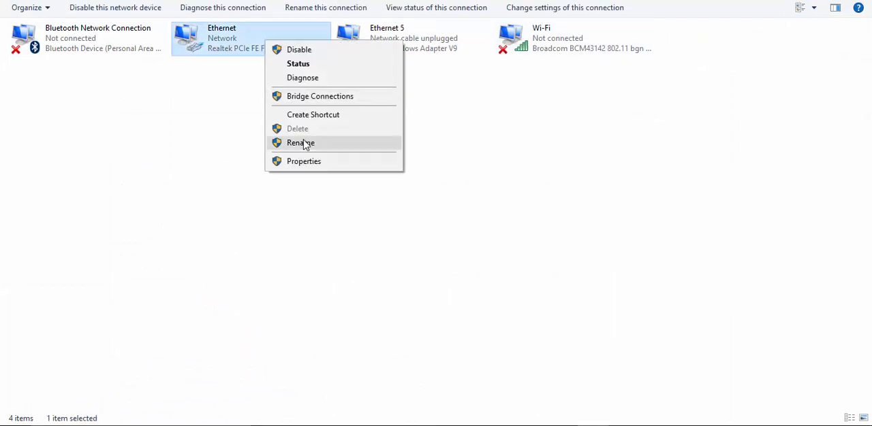
pyautogui.click(302, 161)
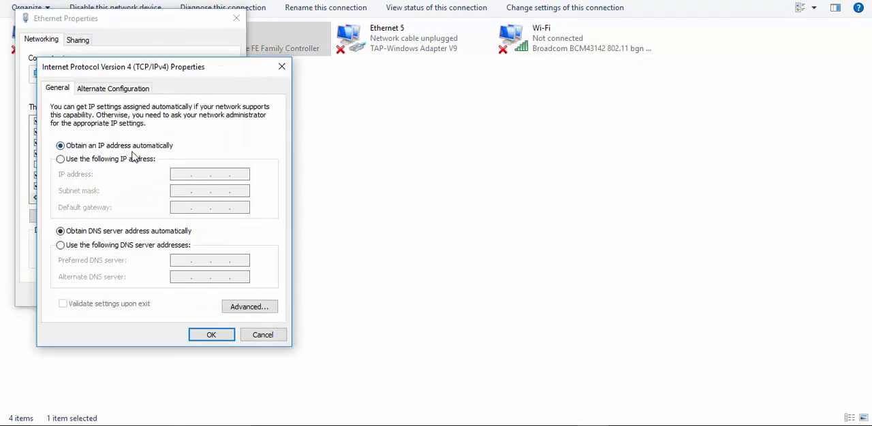
pyautogui.click(60, 158)
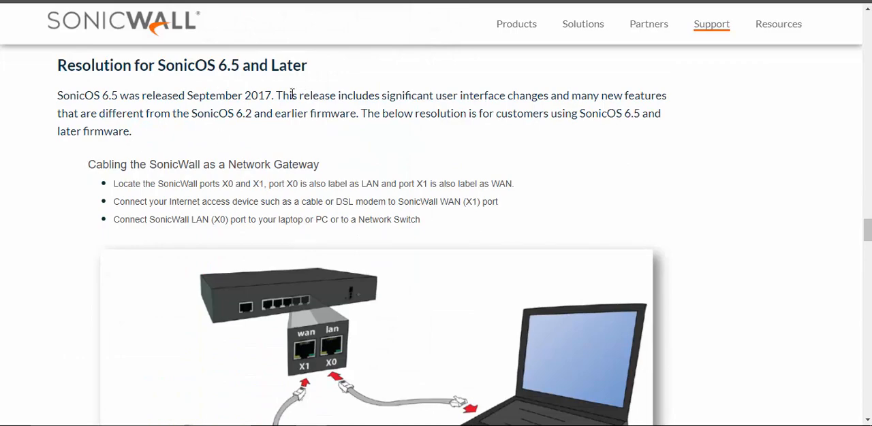
# - Read the SonicOS 6.5 steps for reaching the admin interface at 192.168.168.168
pyautogui.scroll(-3)
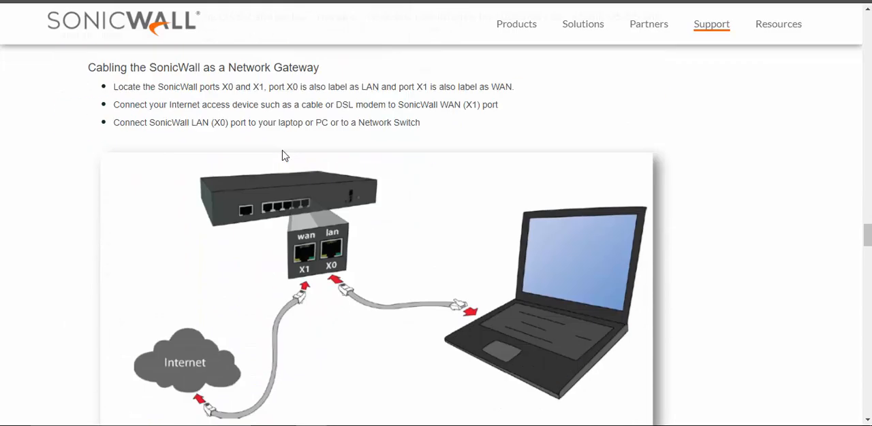
pyautogui.scroll(-3)
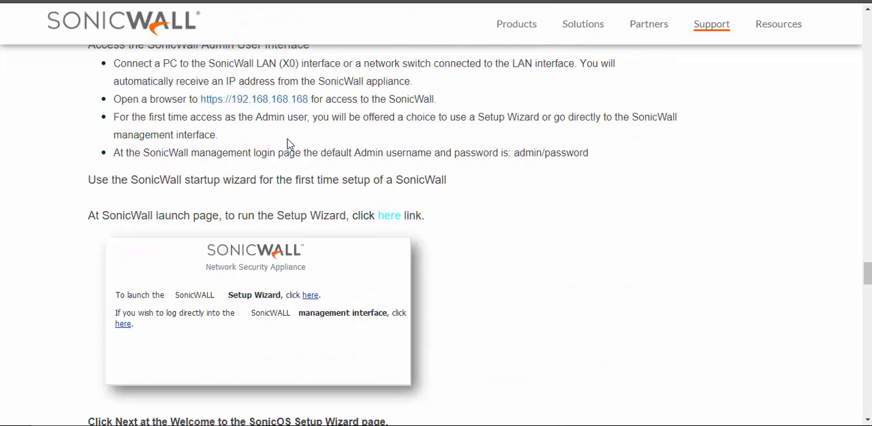
pyautogui.moveTo(349, 104)
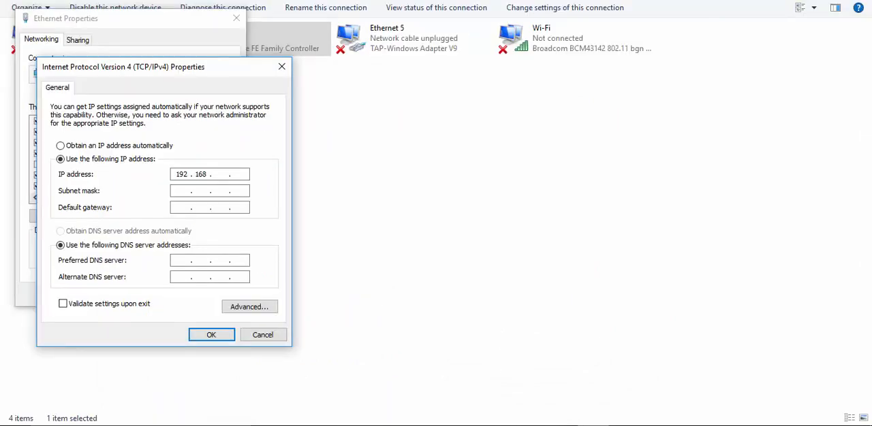
# - Enter static IP 192.168.168.10, mask 255.255.255.0 and gateway 192.168.168.168
pyautogui.write('1')
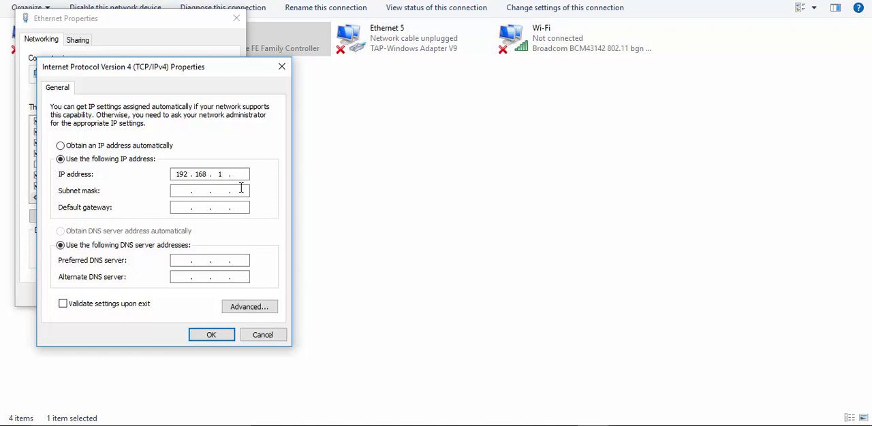
pyautogui.write('168')
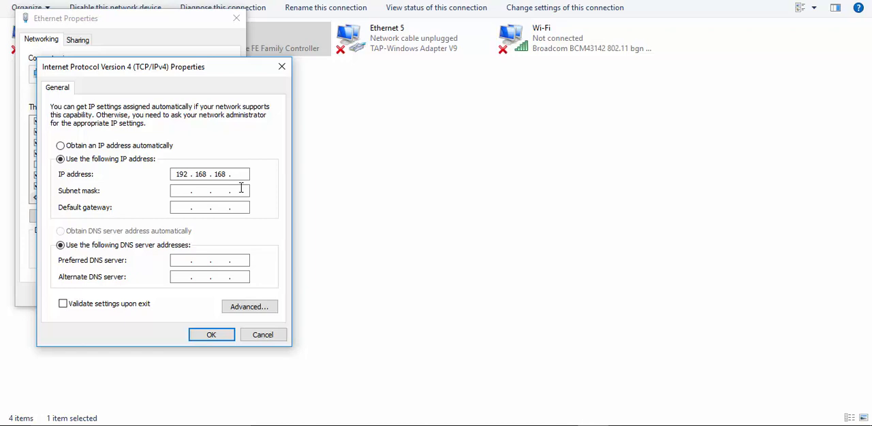
pyautogui.write('10')
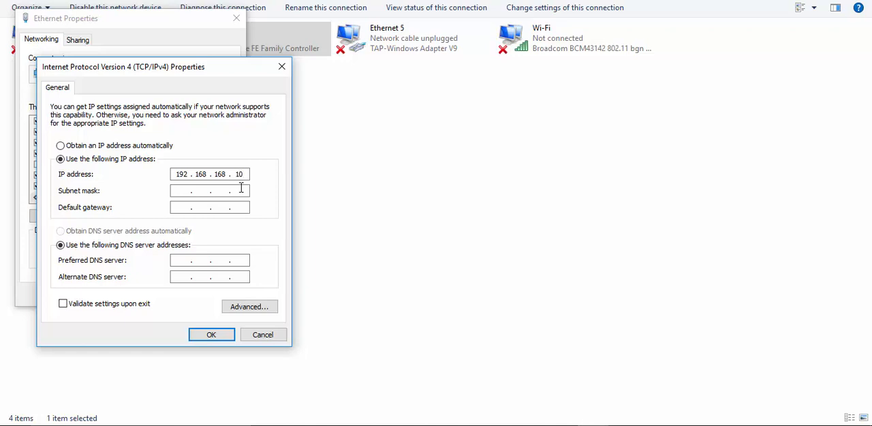
pyautogui.write('255.255.255.0')
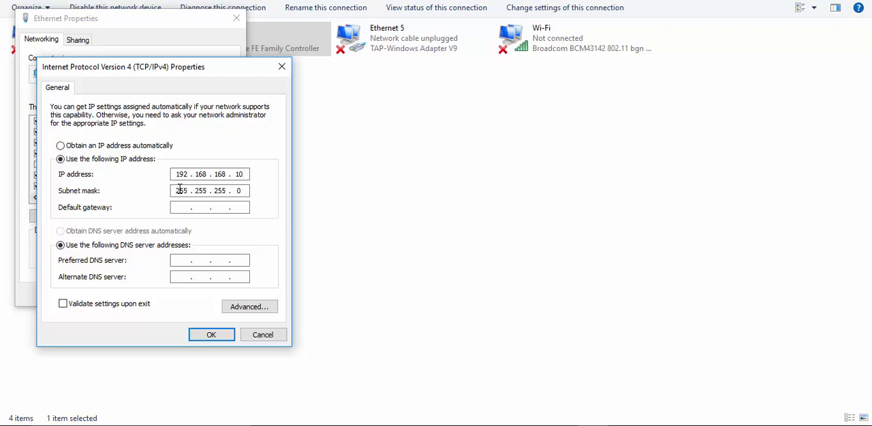
pyautogui.click(210, 207)
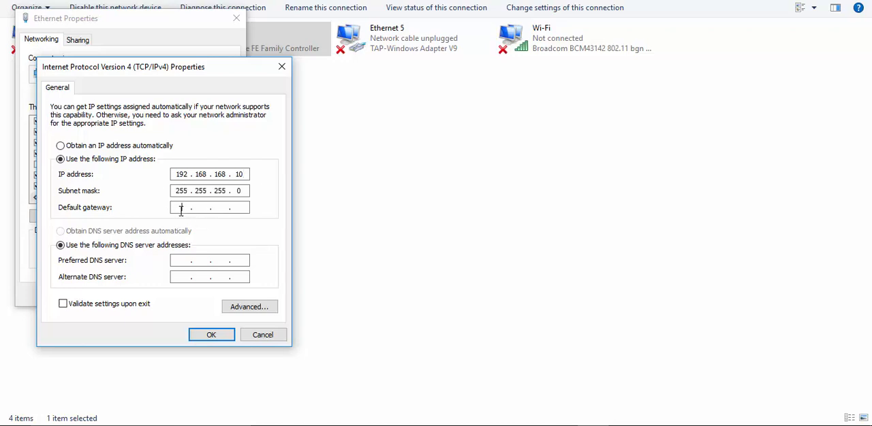
pyautogui.write('19 .  .  .')
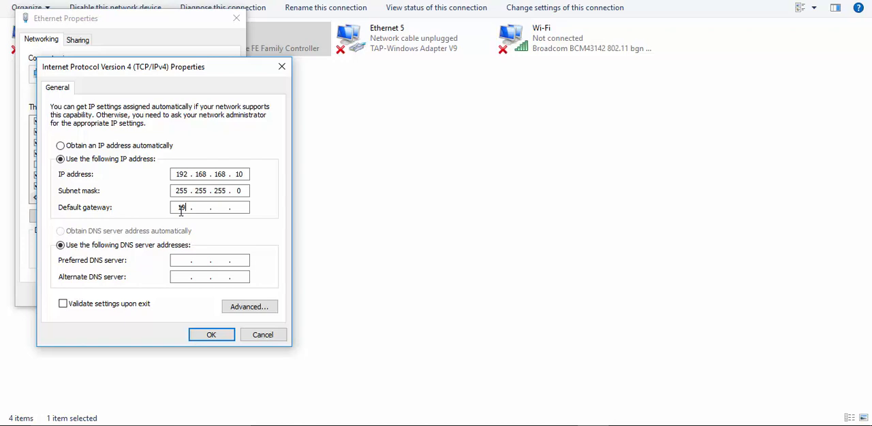
pyautogui.press('BackSpace')
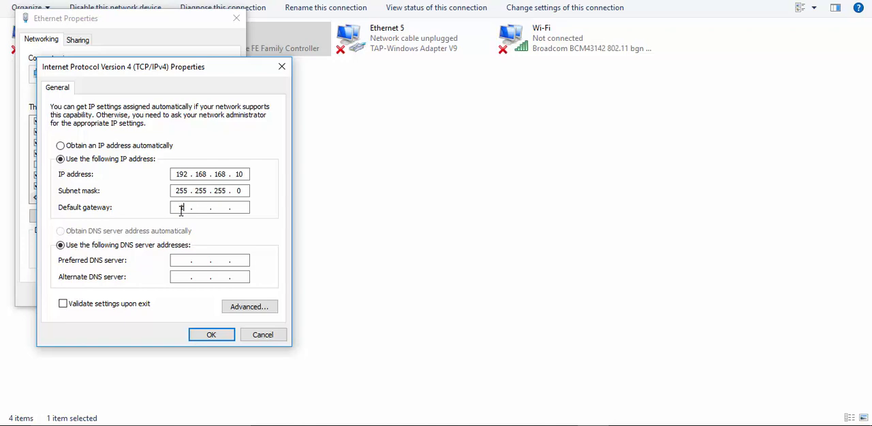
pyautogui.write('192.168')
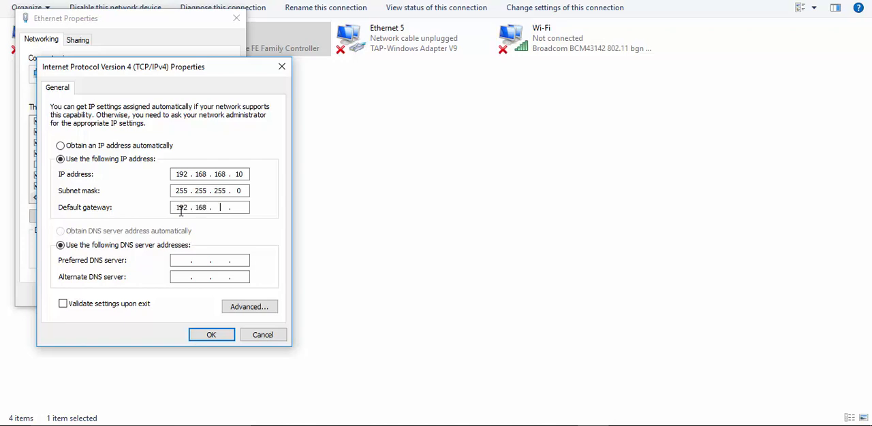
pyautogui.write('168')
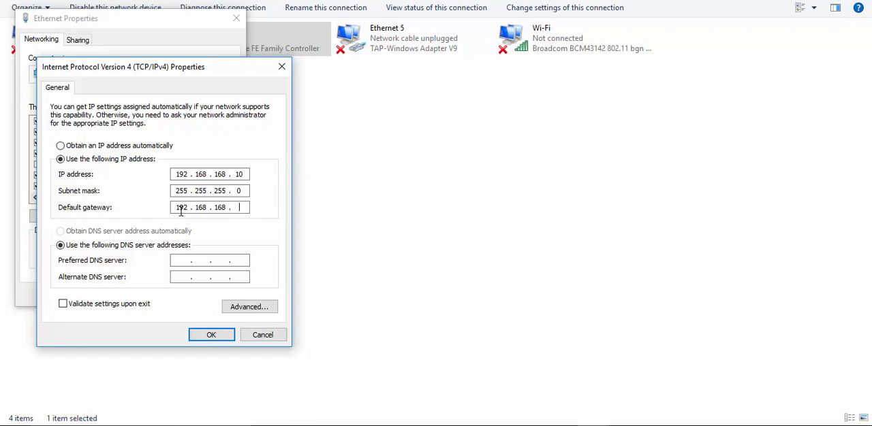
pyautogui.write('16')
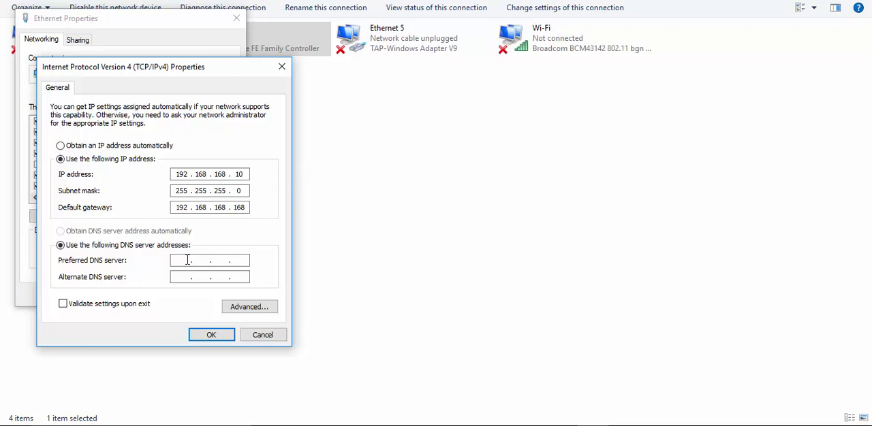
# - Set DNS servers 8.8.8.8 and 4.2.2.2 and apply the Ethernet adapter settings
pyautogui.write('8.8.8.8')
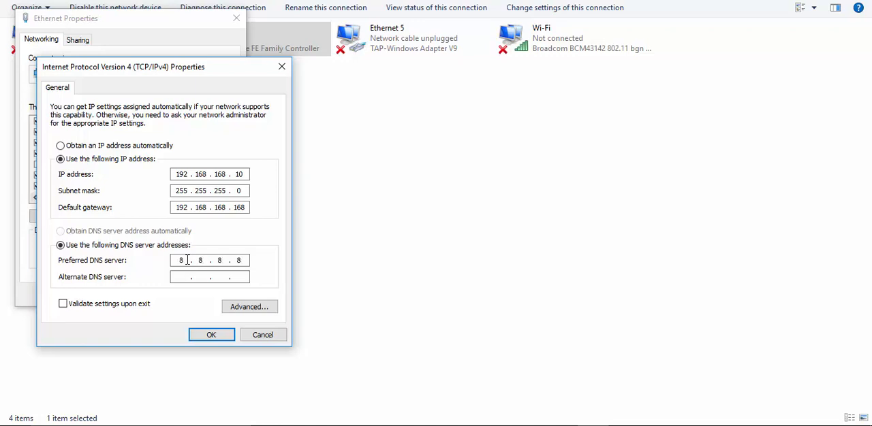
pyautogui.write('4.2.2')
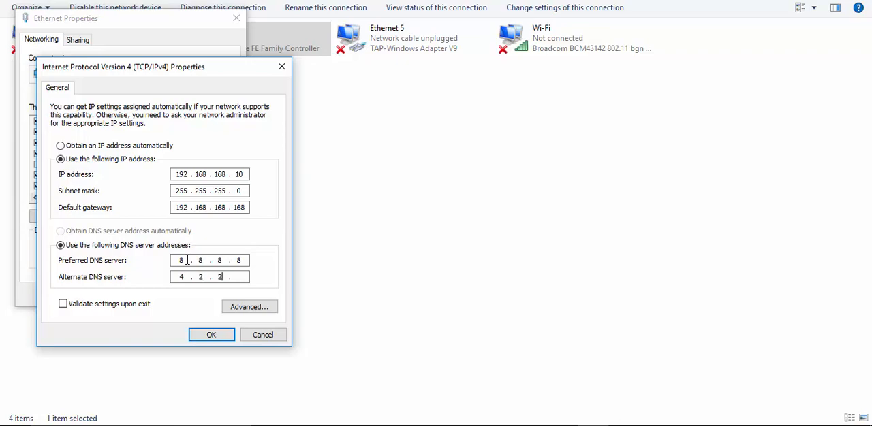
pyautogui.write('2')
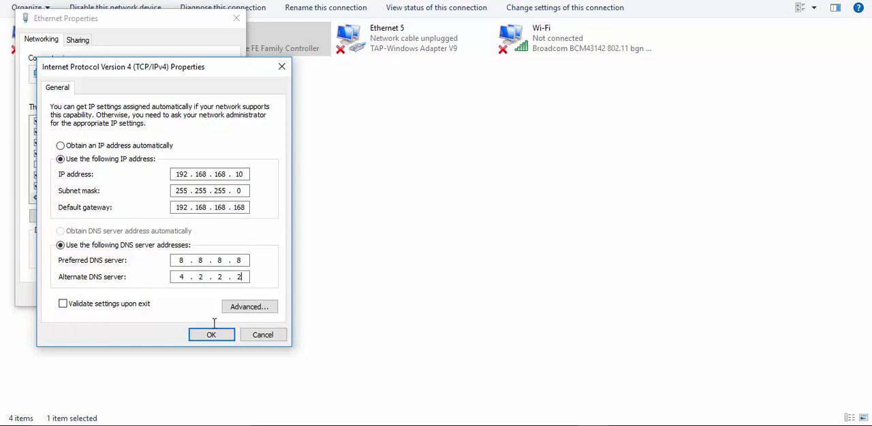
pyautogui.click(210, 335)
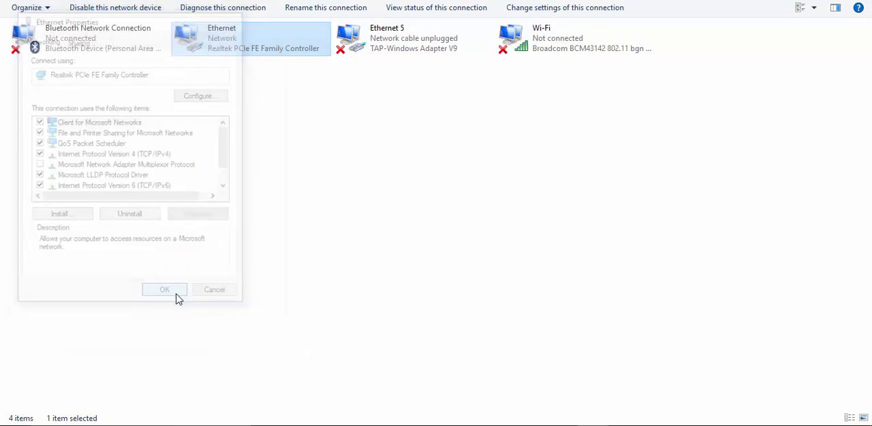
pyautogui.click(163, 289)
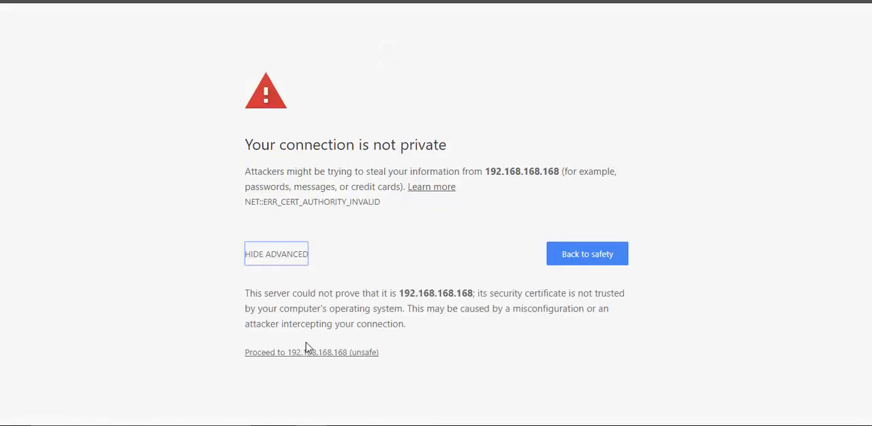
# - Proceed past the certificate warning to the SonicWall page at 192.168.168.168
pyautogui.click(311, 352)
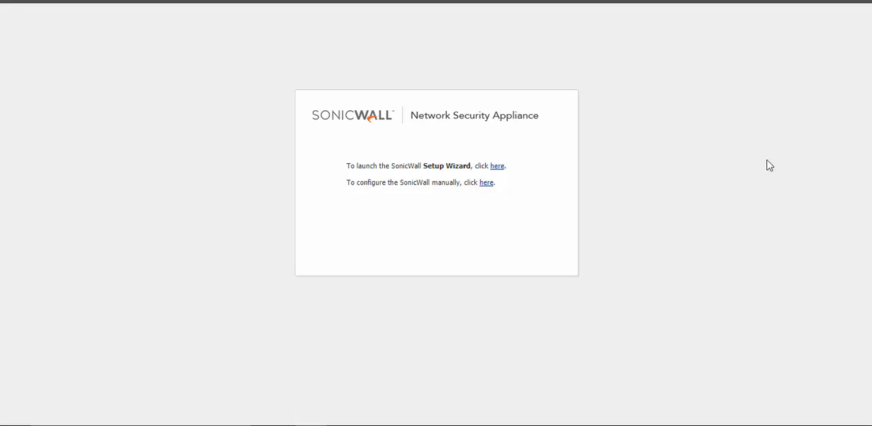
pyautogui.moveTo(774, 162)
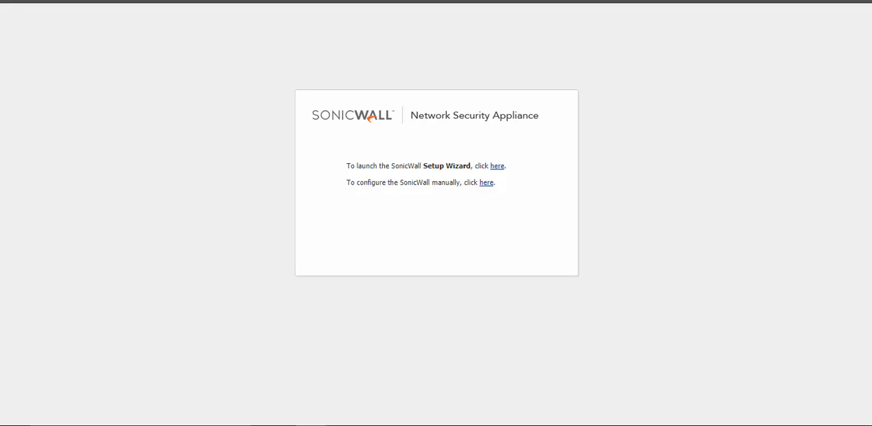
# - Launch the Setup Wizard and advance past Welcome to the Credentials step
pyautogui.click(496, 166)
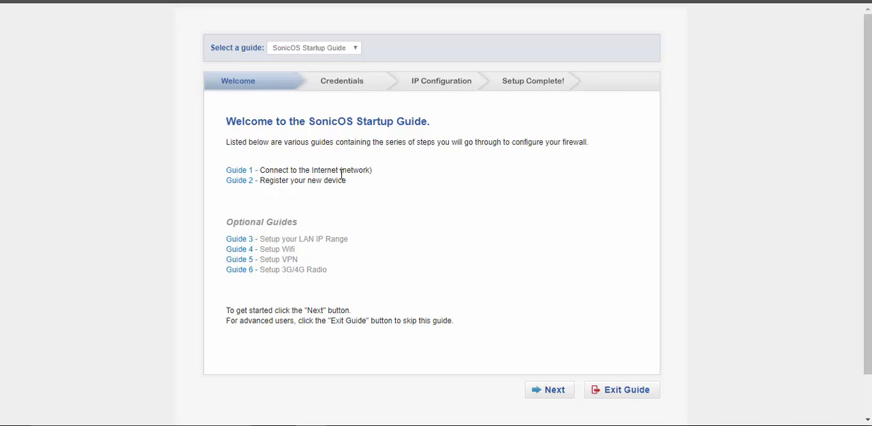
pyautogui.moveTo(245, 243)
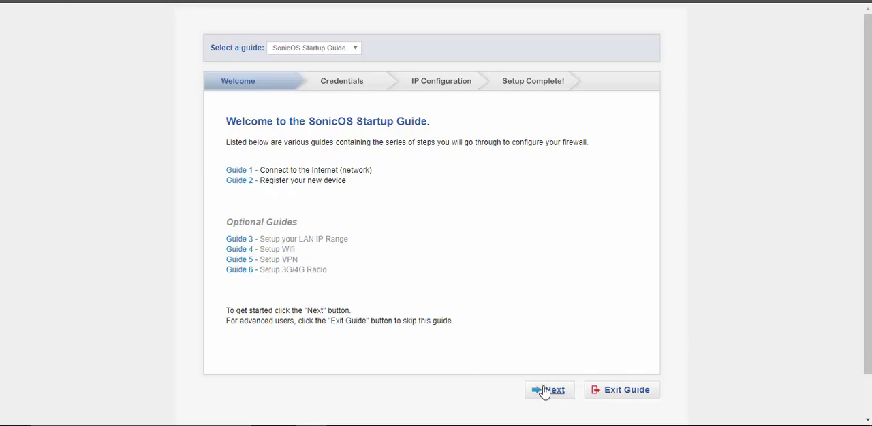
pyautogui.click(549, 389)
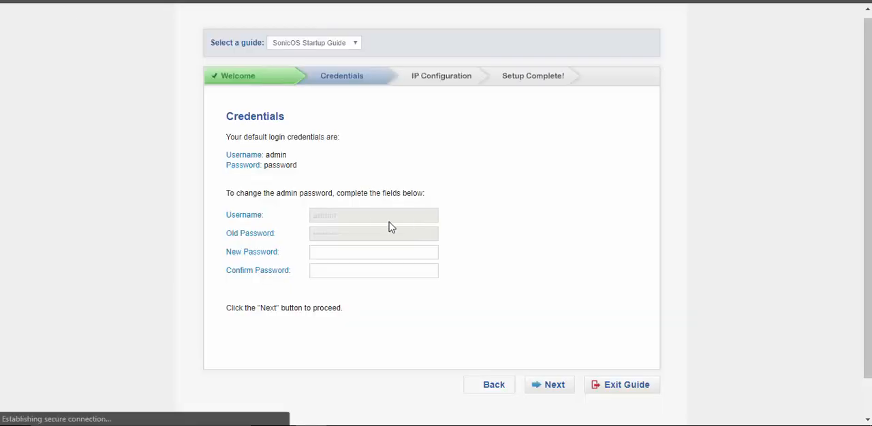
pyautogui.click(373, 252)
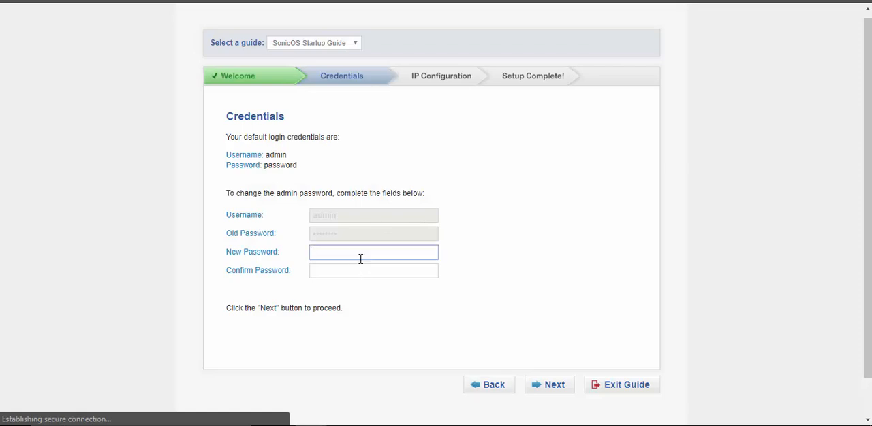
# - Keep Static as the WAN connection method and finish the Startup Guide
pyautogui.click(549, 384)
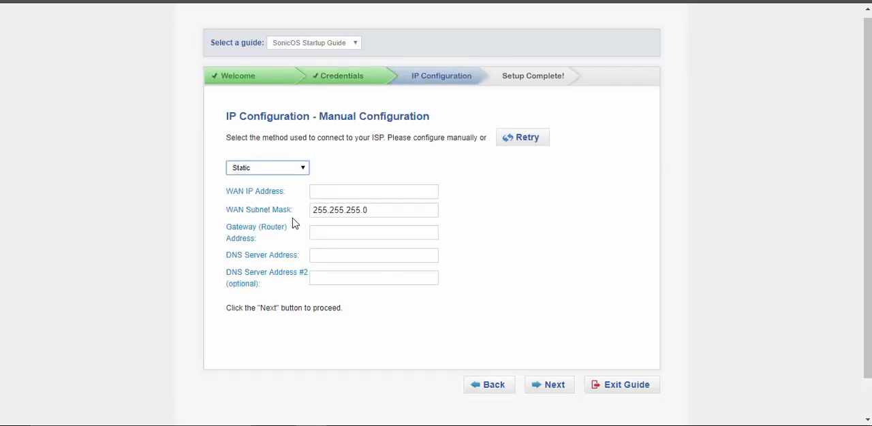
pyautogui.moveTo(442, 295)
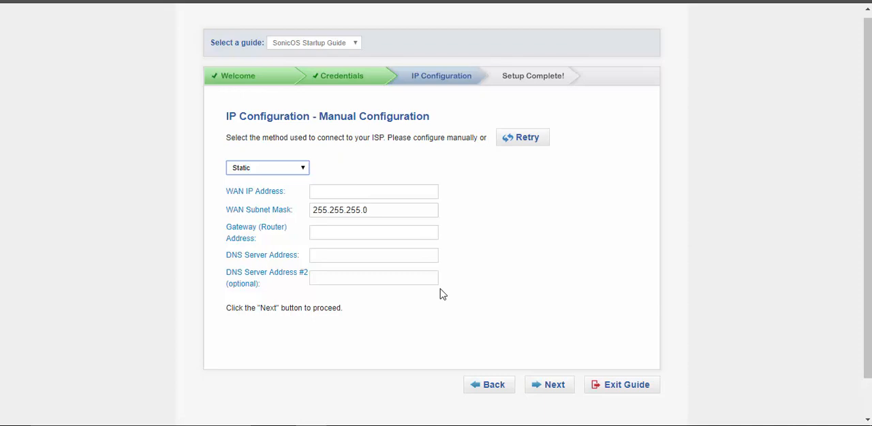
pyautogui.click(267, 167)
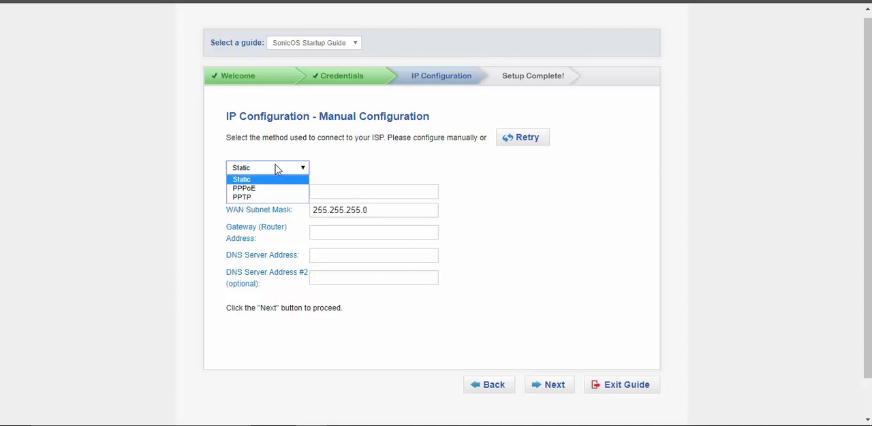
pyautogui.moveTo(267, 196)
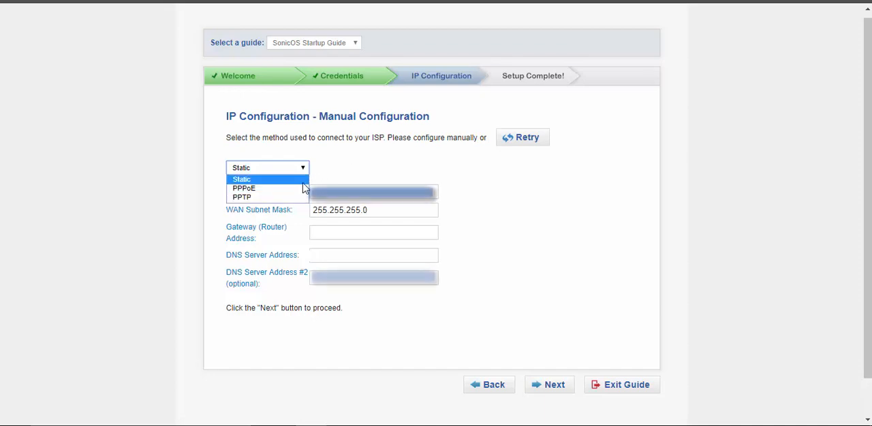
pyautogui.click(240, 179)
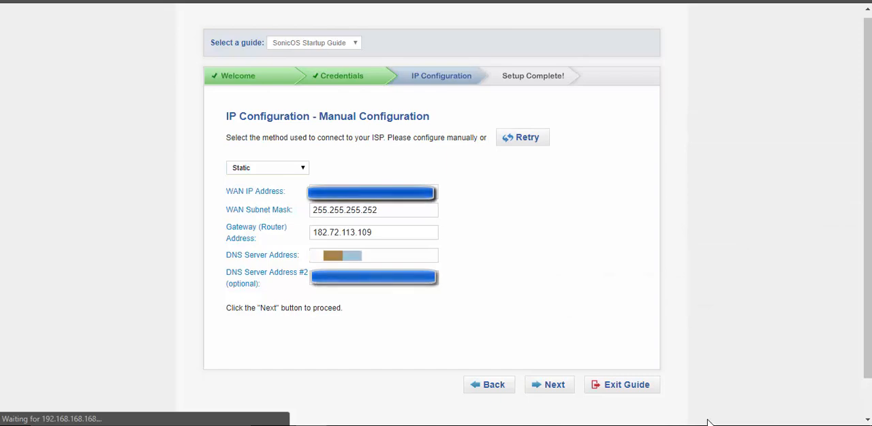
pyautogui.click(549, 384)
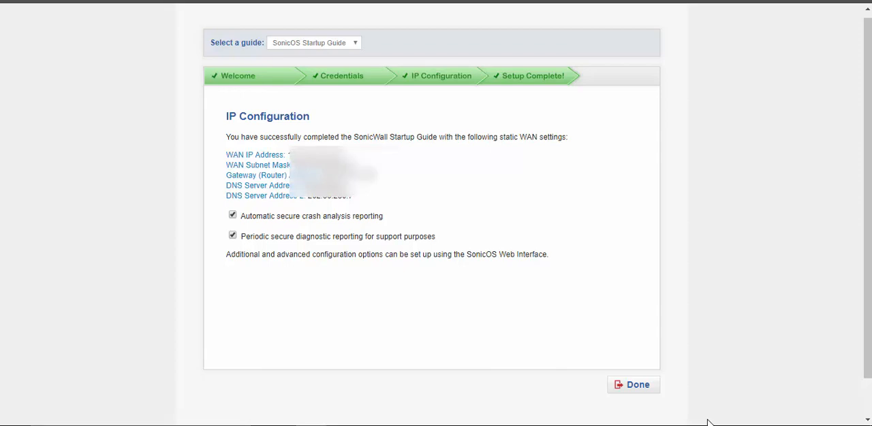
# - Close the Setup Complete page and sign in as admin to the management interface
pyautogui.click(632, 385)
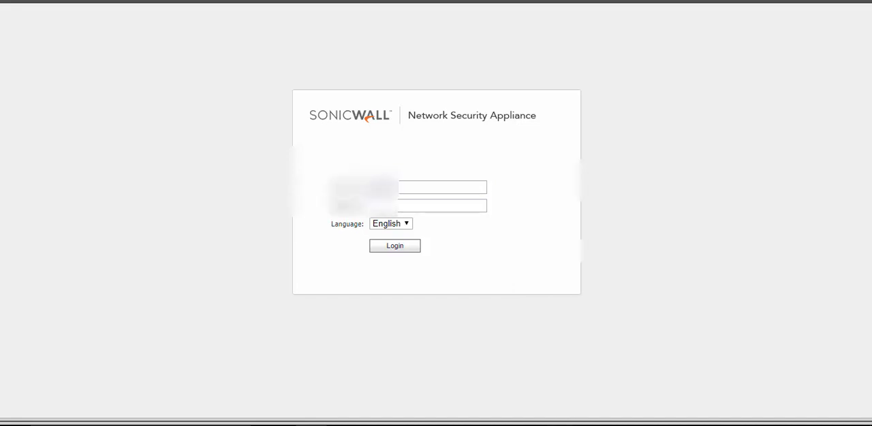
pyautogui.click(395, 245)
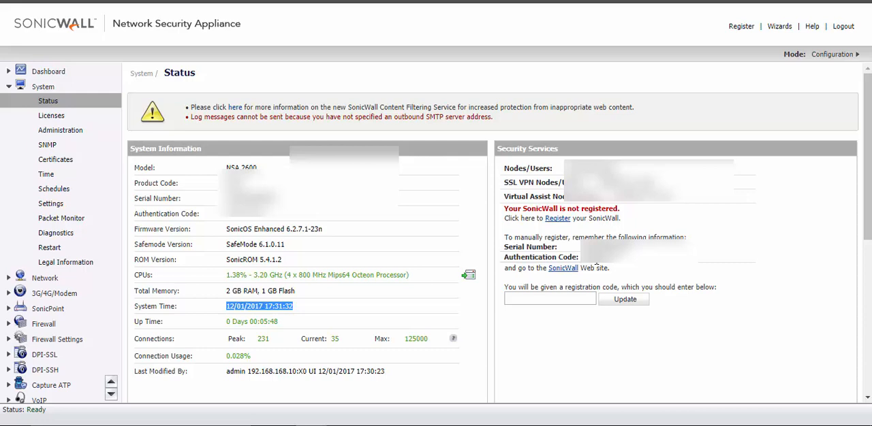
pyautogui.moveTo(562, 267)
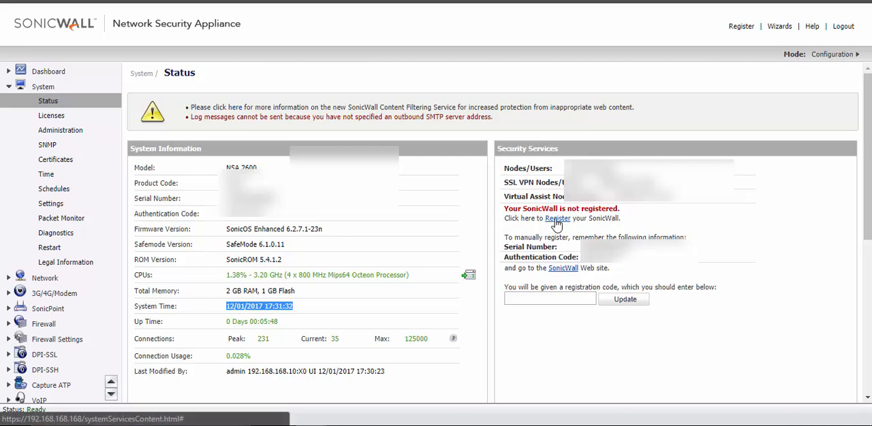
# - Go to the System Administration page from the left navigation
pyautogui.click(52, 114)
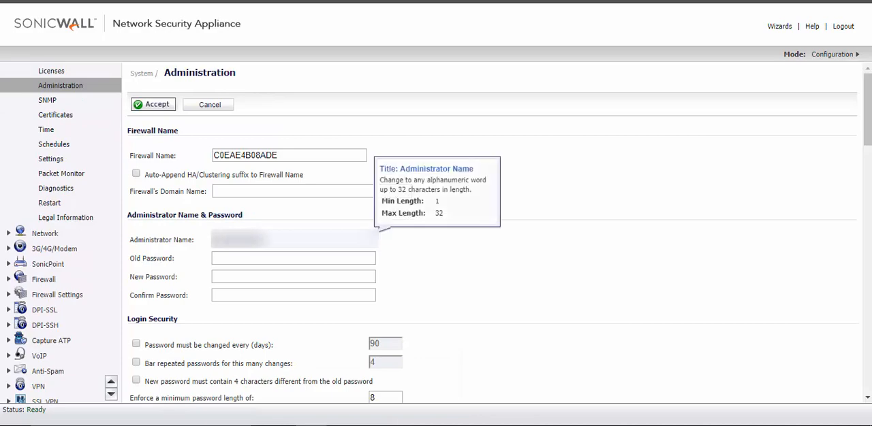
# - Regenerate the web management certificate and reload the interface at 192.168.168.168
pyautogui.scroll(-3)
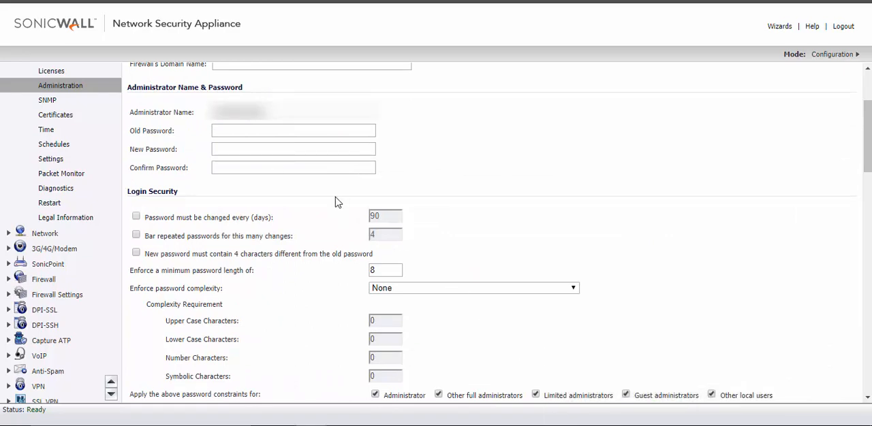
pyautogui.moveTo(155, 121)
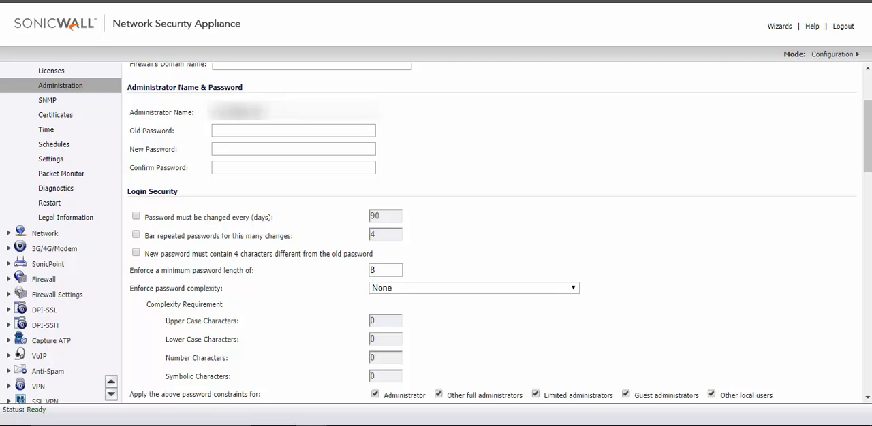
pyautogui.moveTo(172, 167)
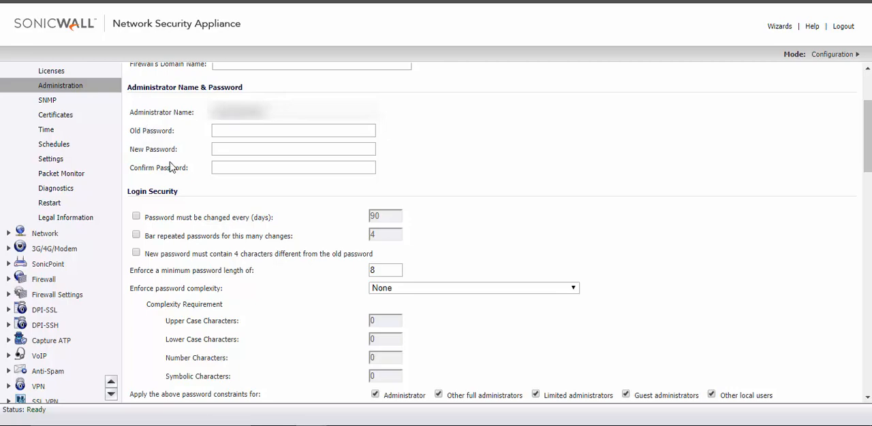
pyautogui.scroll(-3)
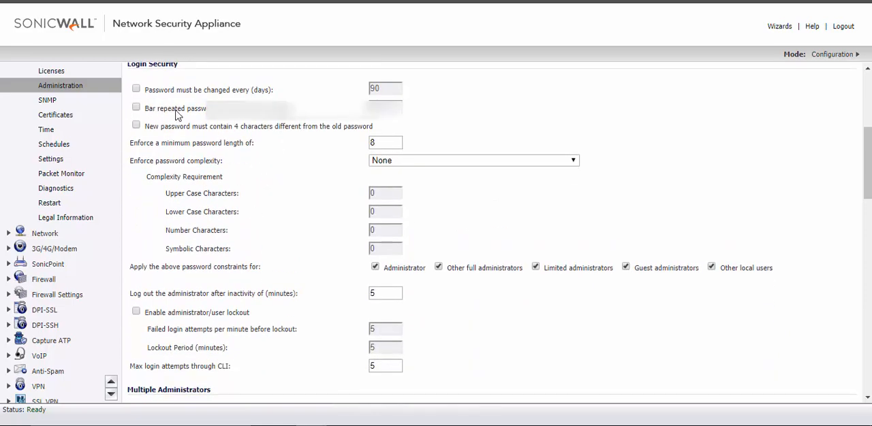
pyautogui.moveTo(264, 212)
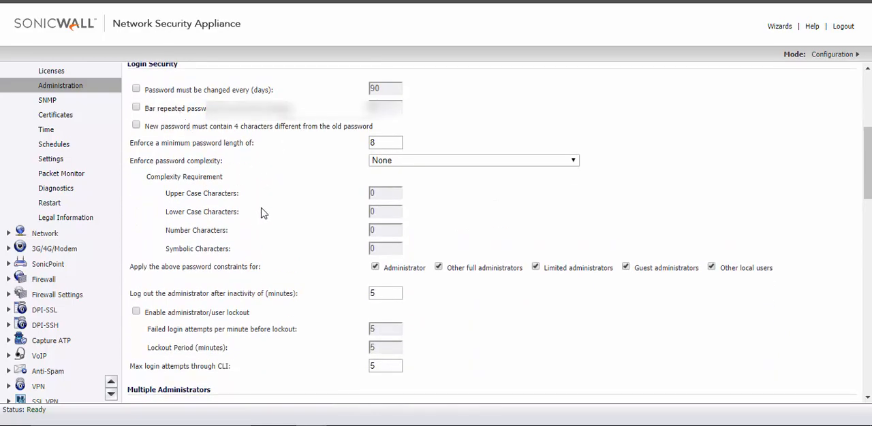
pyautogui.scroll(-3)
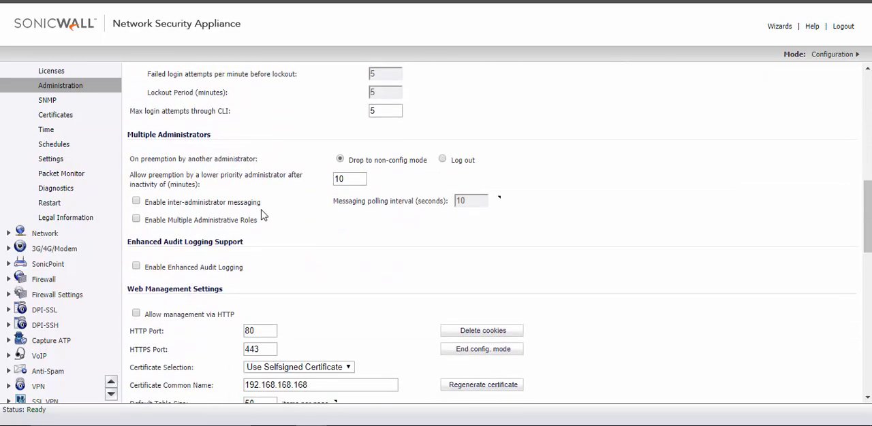
pyautogui.scroll(-3)
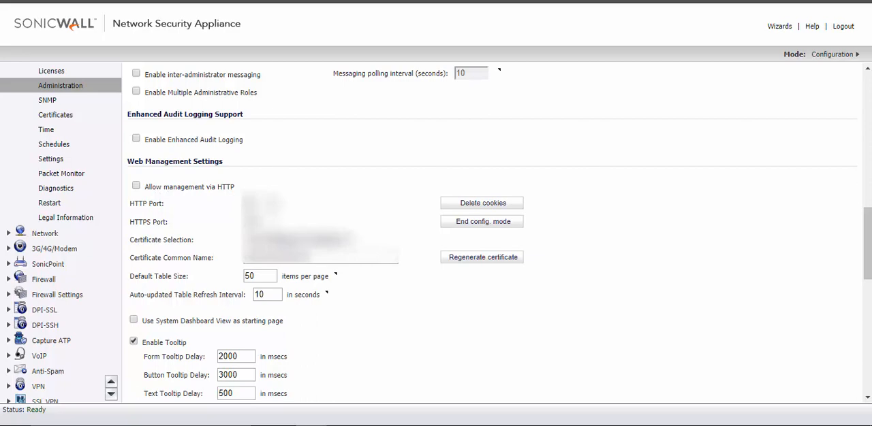
pyautogui.moveTo(449, 217)
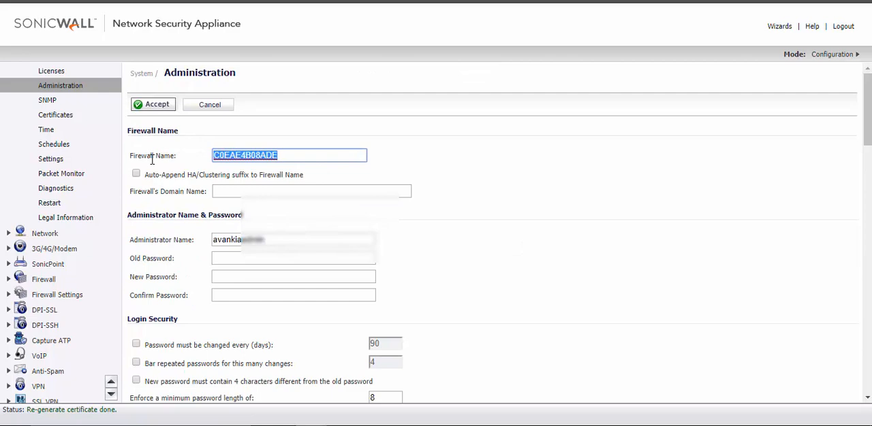
pyautogui.write('Son')
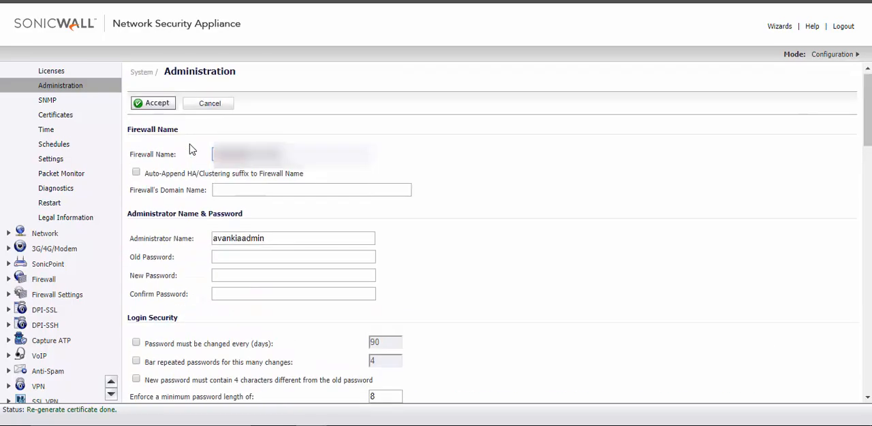
pyautogui.click(152, 104)
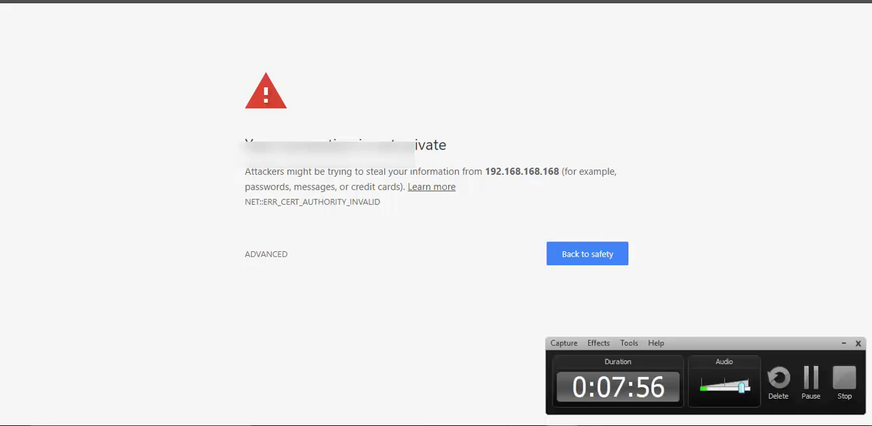
pyautogui.moveTo(17, 87)
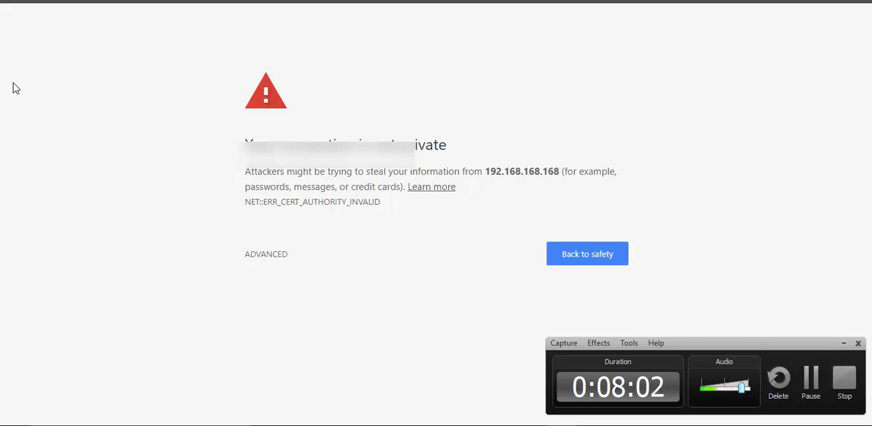
# - Proceed past Chrome's certificate warning to 192.168.168.168's management interface
pyautogui.click(265, 254)
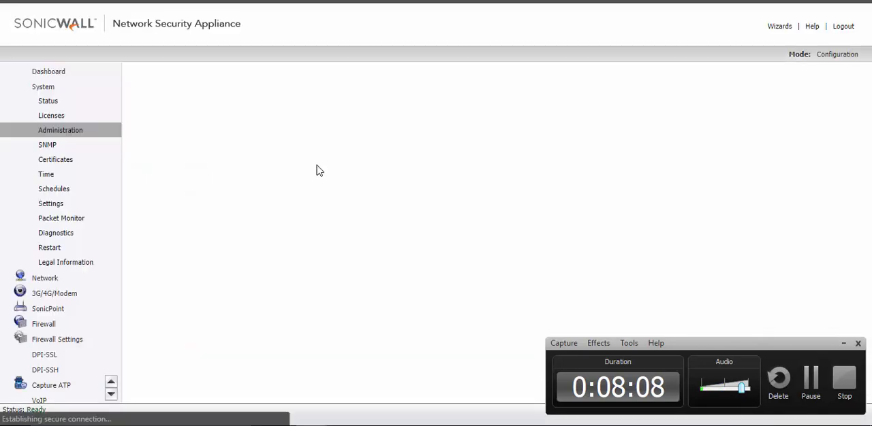
# - Accept the system time with India (GMT+5:30) zone and NTP, then reach Diagnostics
pyautogui.click(54, 159)
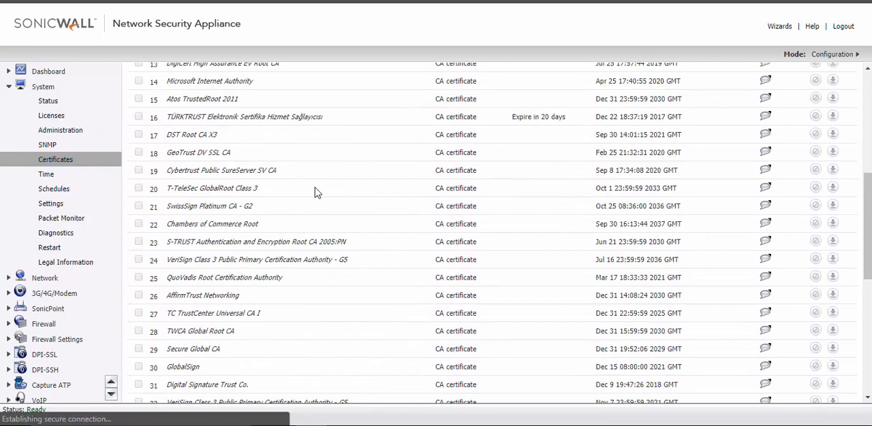
pyautogui.click(46, 174)
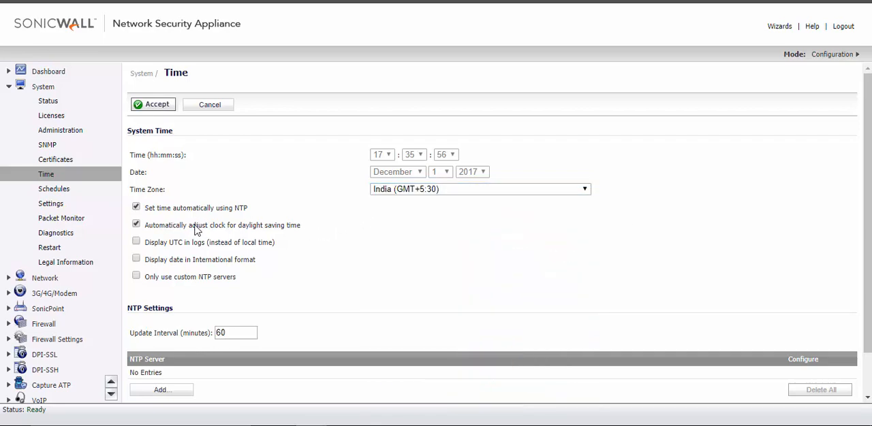
pyautogui.moveTo(403, 291)
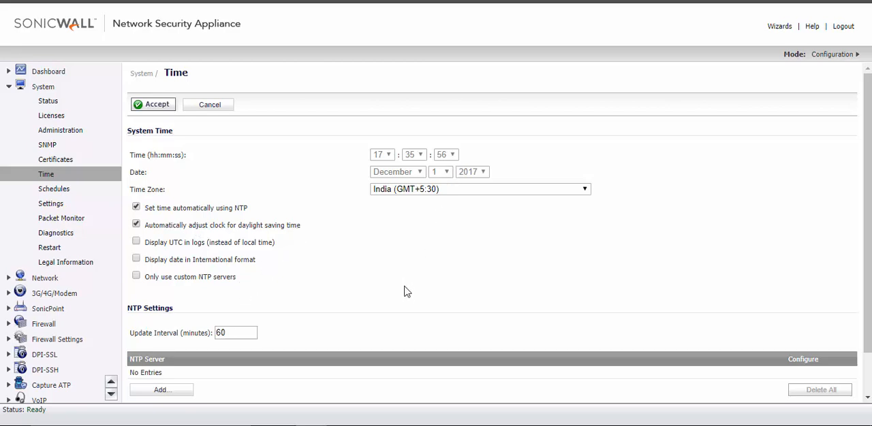
pyautogui.click(152, 104)
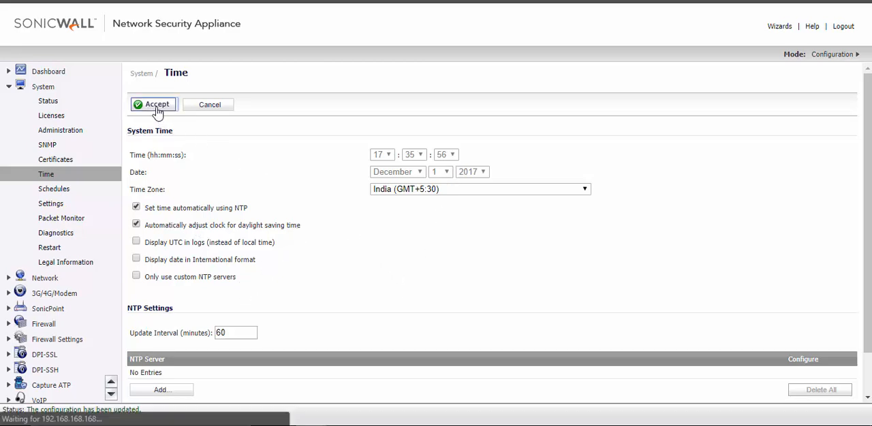
pyautogui.click(158, 104)
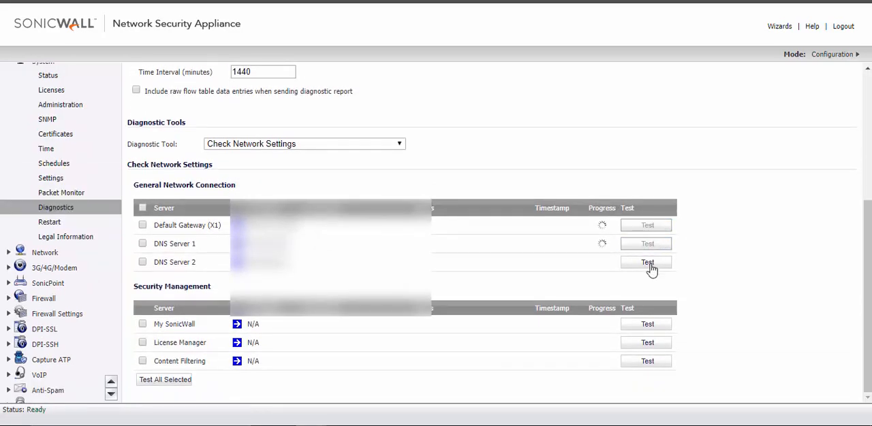
# - Test DNS Server 2 connectivity and review the gateway, DNS and SonicWall service results
pyautogui.click(646, 263)
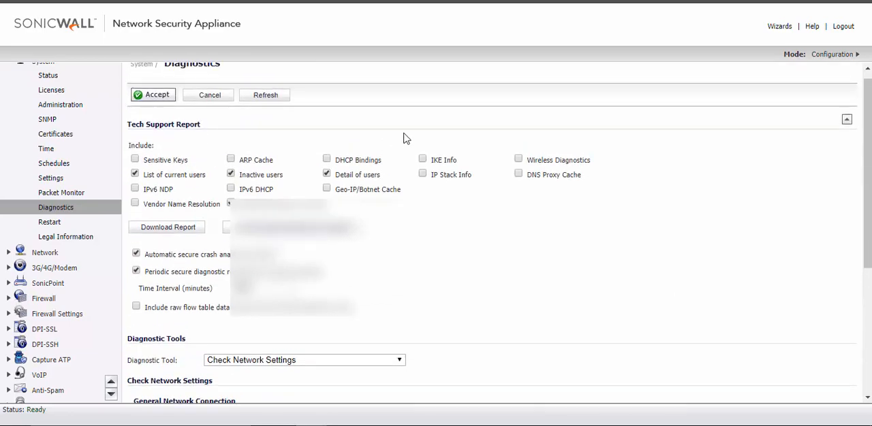
pyautogui.scroll(-3)
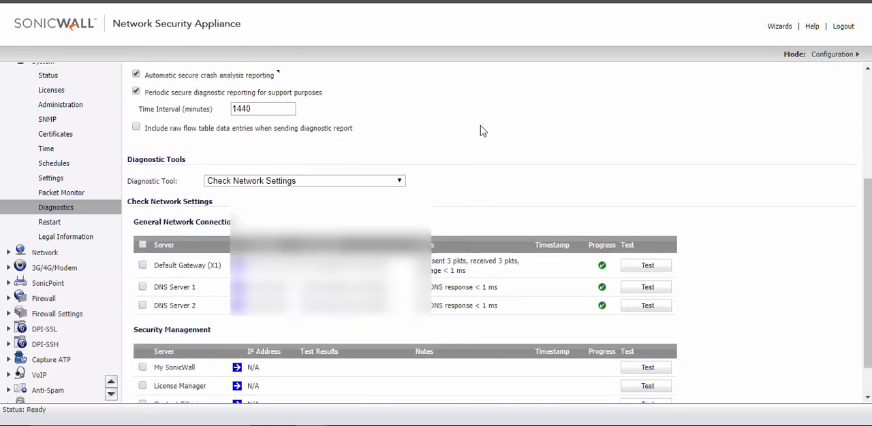
pyautogui.scroll(-3)
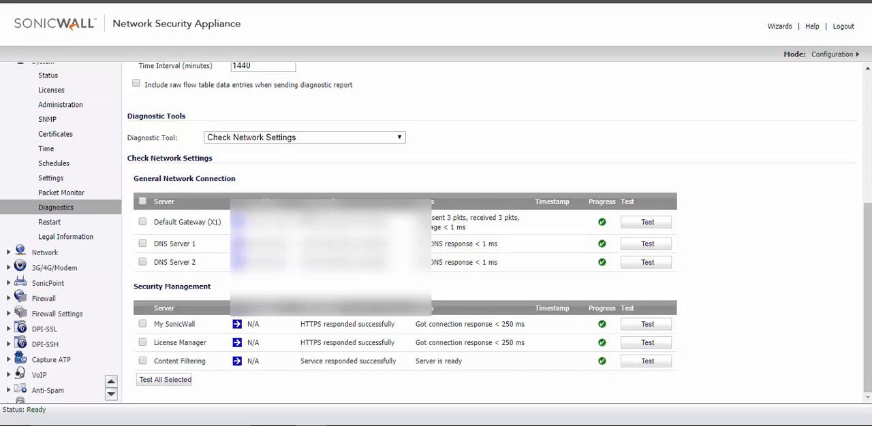
pyautogui.moveTo(66, 237)
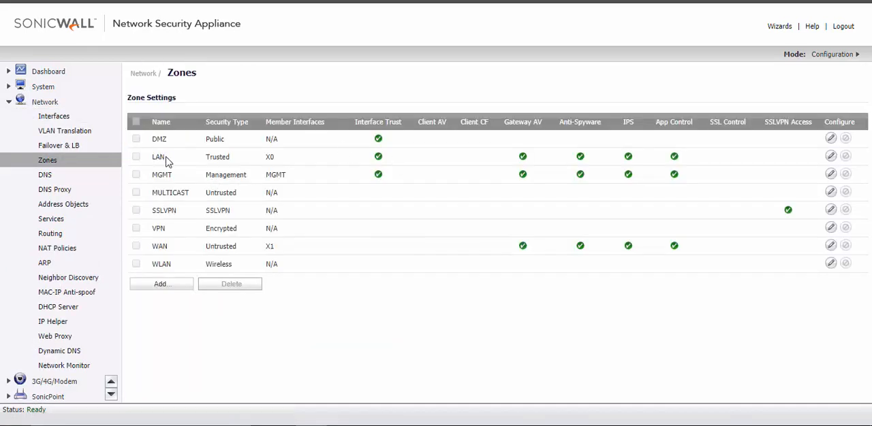
pyautogui.moveTo(436, 160)
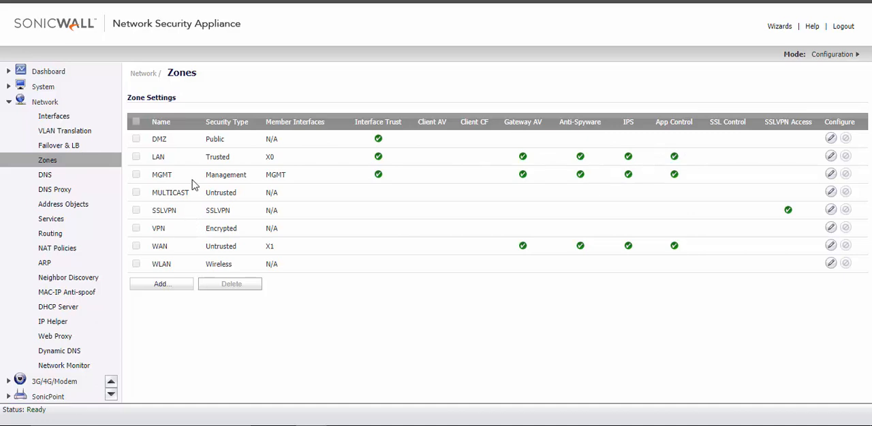
# - Review the Network Zones table, then go to the Network DNS settings
pyautogui.doubleClick(220, 245)
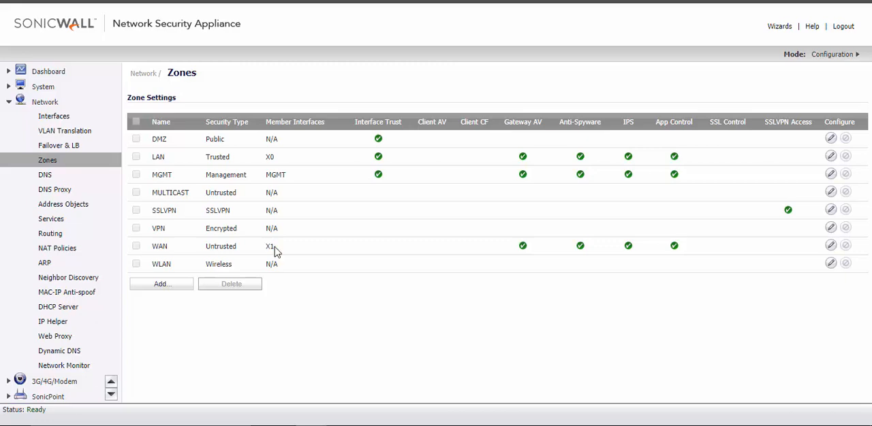
pyautogui.moveTo(310, 161)
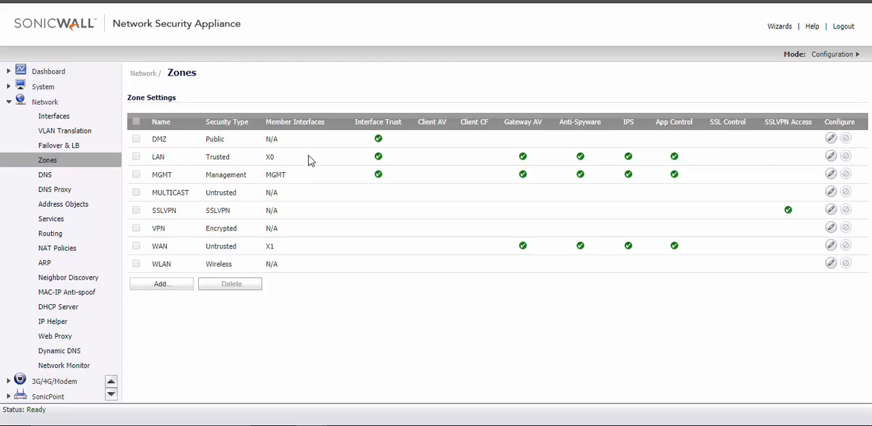
pyautogui.moveTo(42, 199)
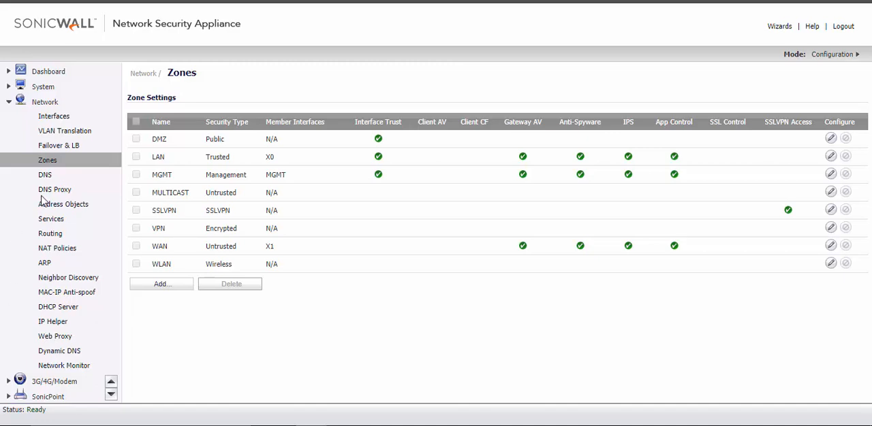
pyautogui.click(45, 174)
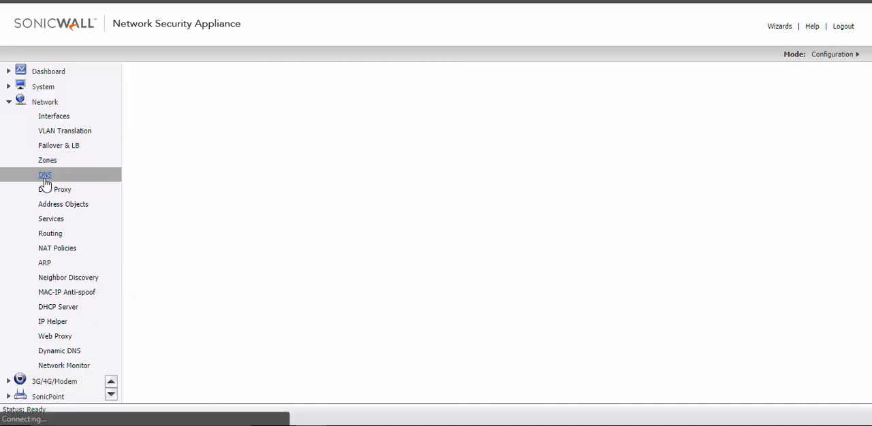
# - Search 'open dns server ip' in an incognito Chrome window
pyautogui.click(44, 174)
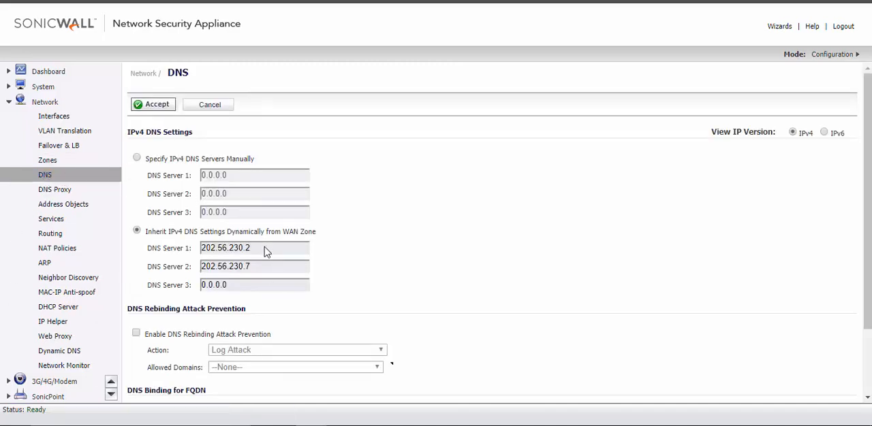
pyautogui.click(136, 158)
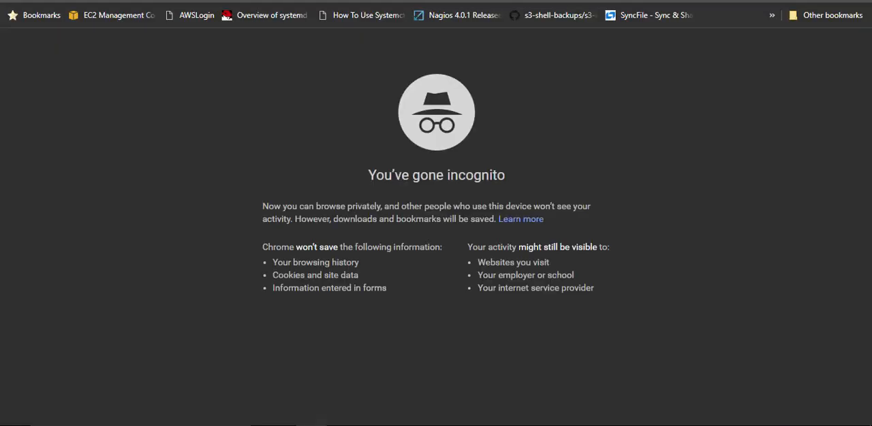
pyautogui.write('open dns')
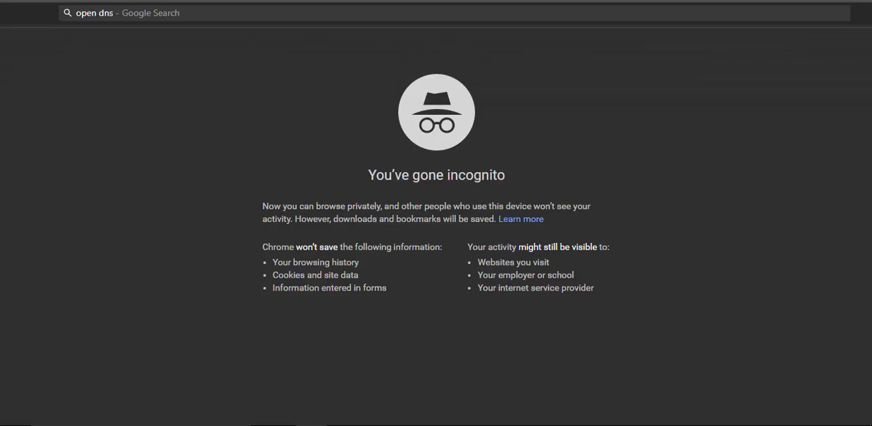
pyautogui.write('server ips')
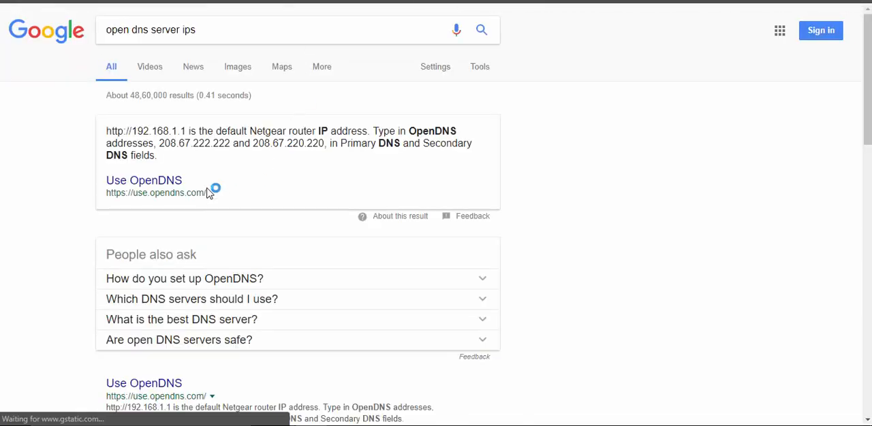
# - View the Use OpenDNS result's setup instructions and server addresses
pyautogui.click(143, 179)
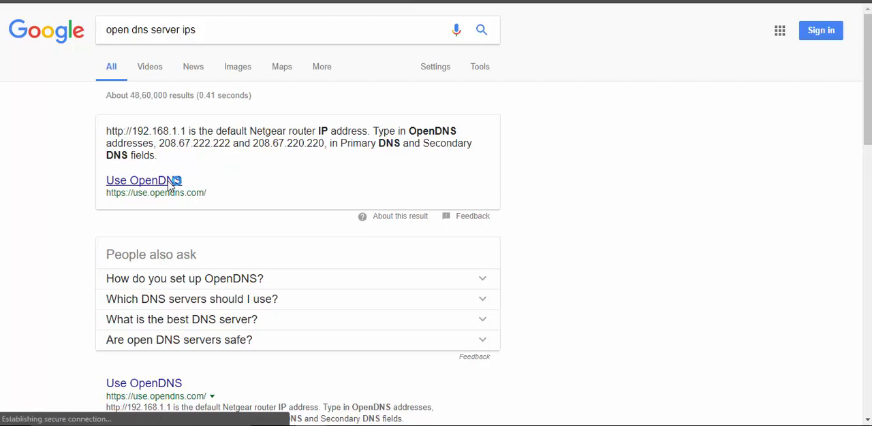
pyautogui.click(144, 180)
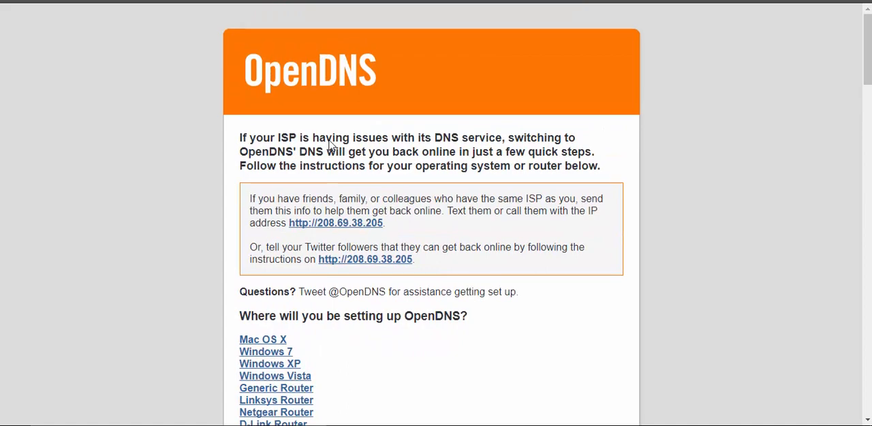
pyautogui.scroll(-3)
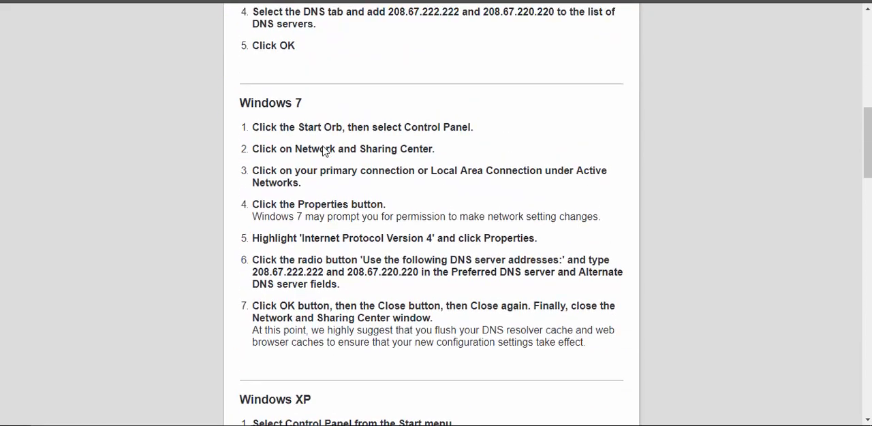
pyautogui.scroll(3)
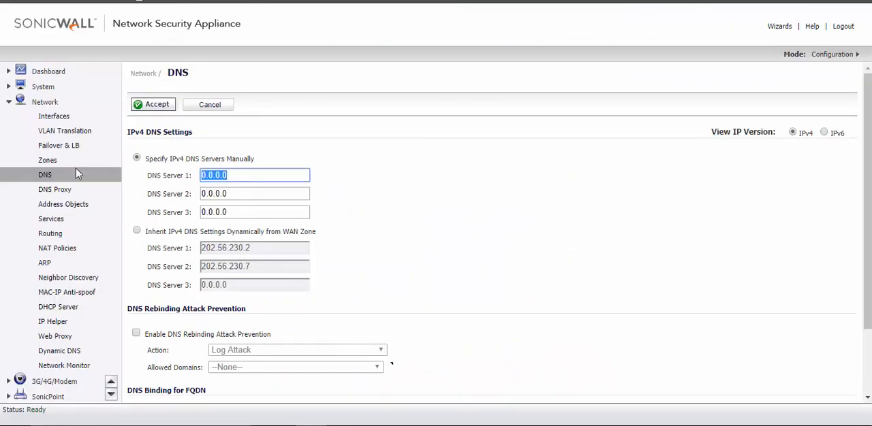
# - Enter 8.8.8.8 as the first manually specified DNS server
pyautogui.write('8.8.8.8')
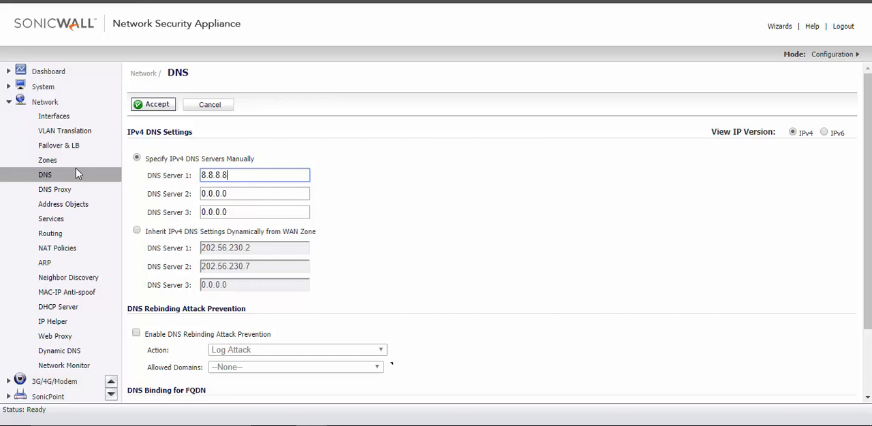
pyautogui.click(254, 193)
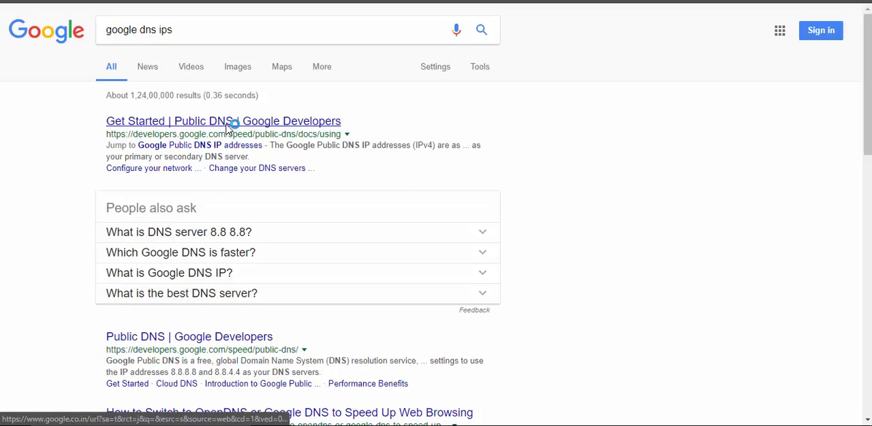
# - View Google's Public DNS guide listing 8.8.8.8 and 8.8.4.4
pyautogui.click(223, 121)
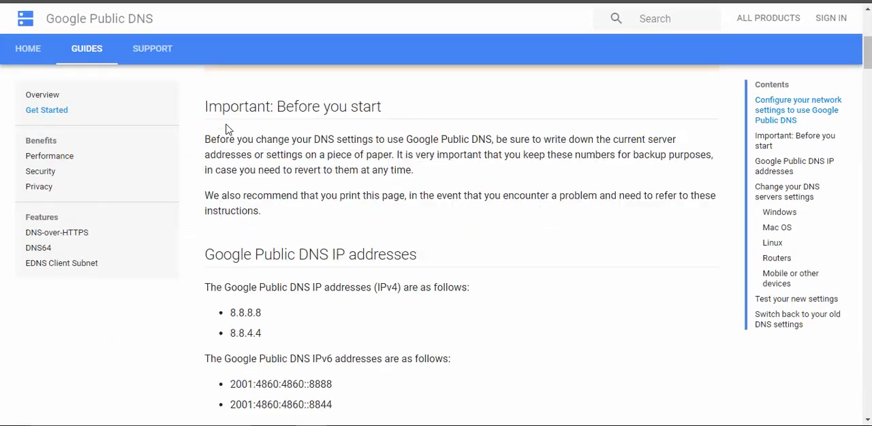
pyautogui.doubleClick(245, 309)
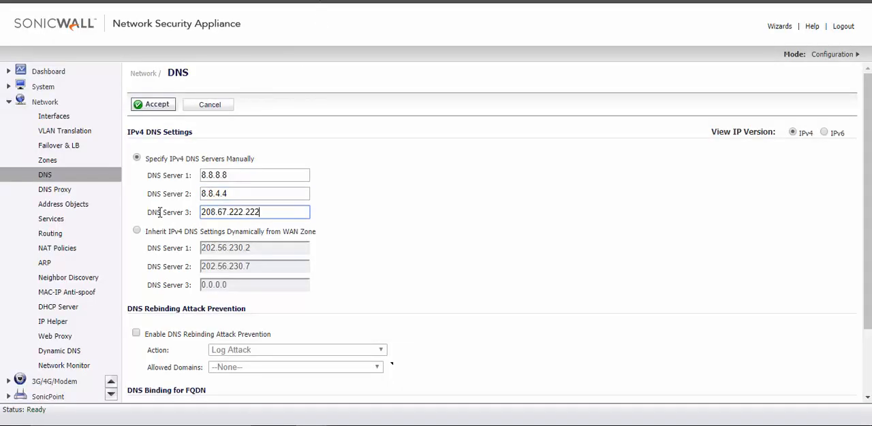
pyautogui.moveTo(346, 211)
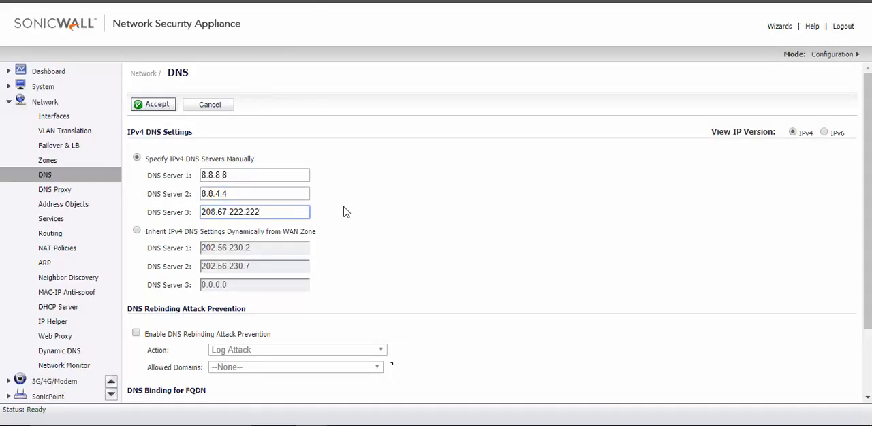
# - Accept 8.8.8.8, 8.8.4.4 and 208.67.222.222 as the manual IPv4 DNS servers
pyautogui.scroll(-3)
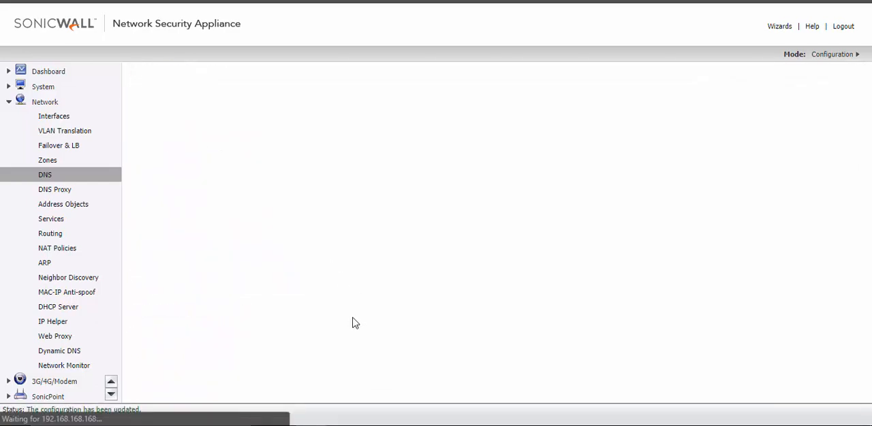
pyautogui.click(45, 175)
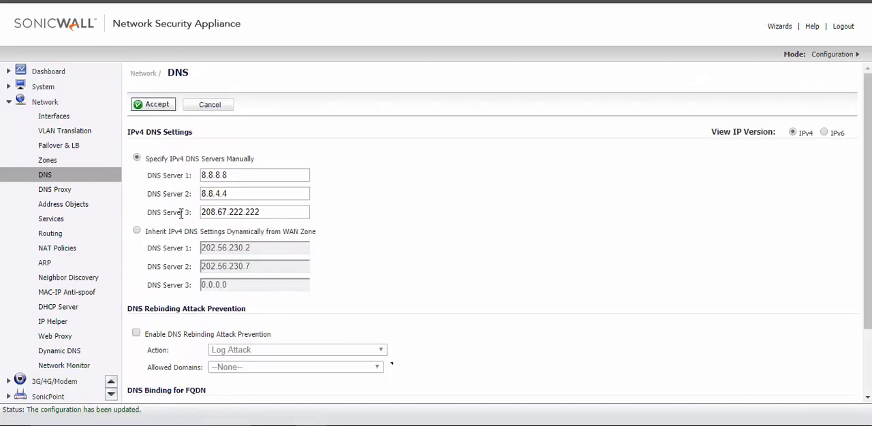
# - Go to the DHCP Server page and start editing the dynamic lease scope on X0
pyautogui.click(57, 308)
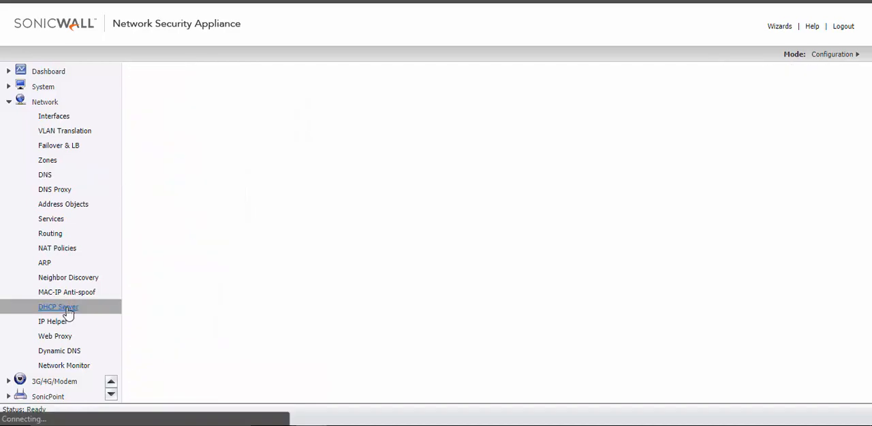
pyautogui.click(57, 307)
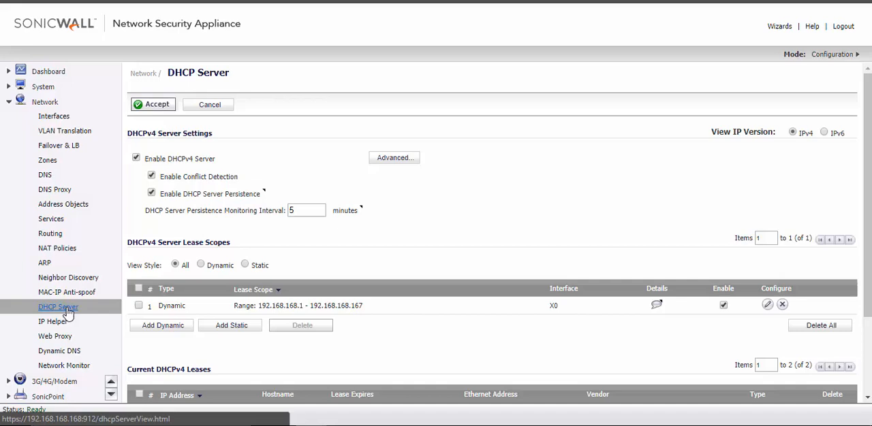
pyautogui.moveTo(664, 332)
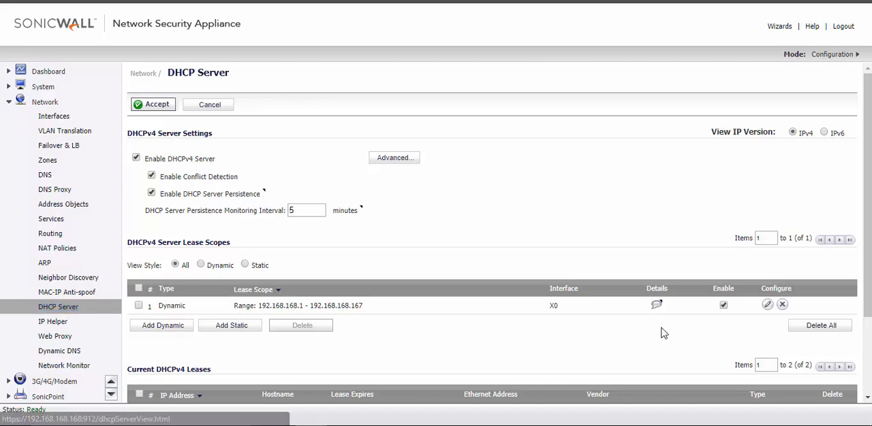
pyautogui.click(767, 305)
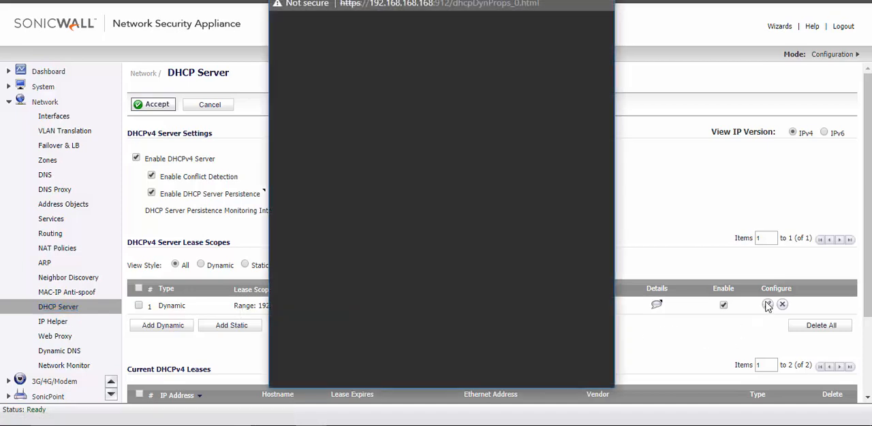
# - Try changing Range Start to 10, then cancel, keeping 192.168.168.1–192.168.168.167
pyautogui.click(768, 305)
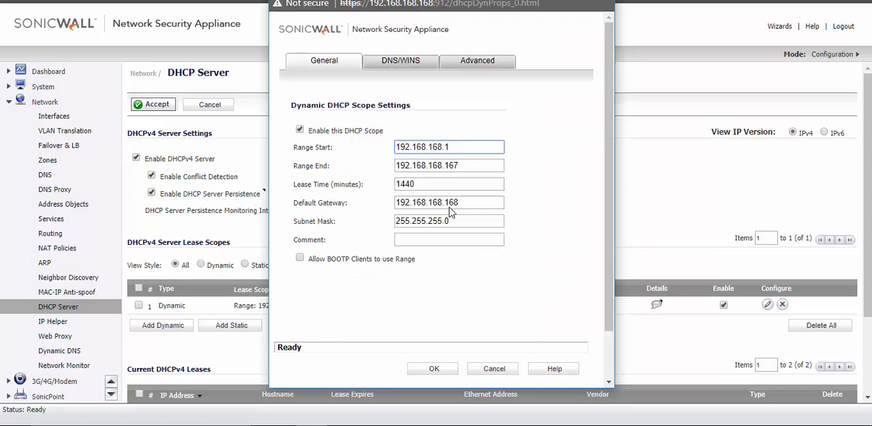
pyautogui.tripleClick(450, 147)
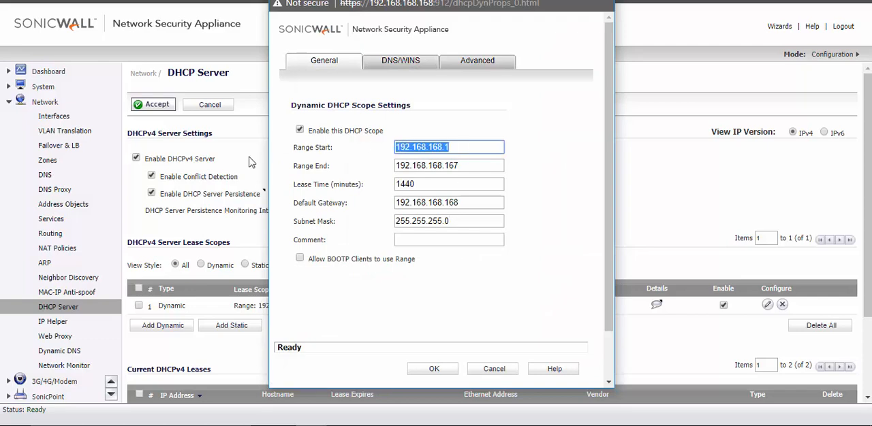
pyautogui.write('10.0.0.0')
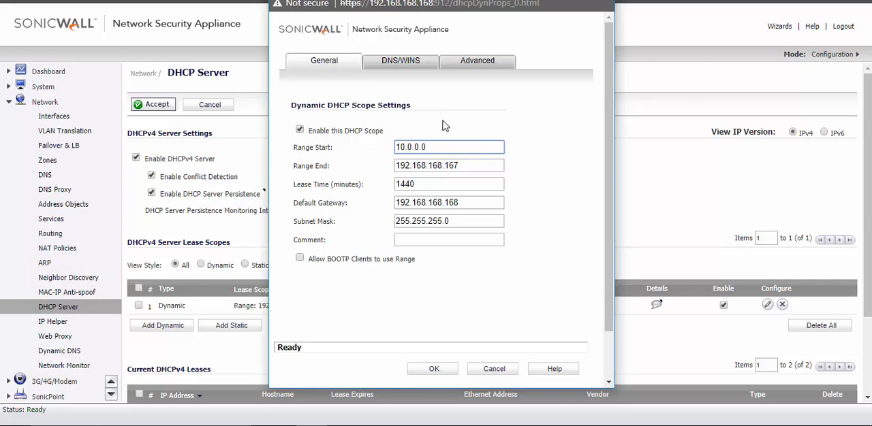
pyautogui.click(450, 147)
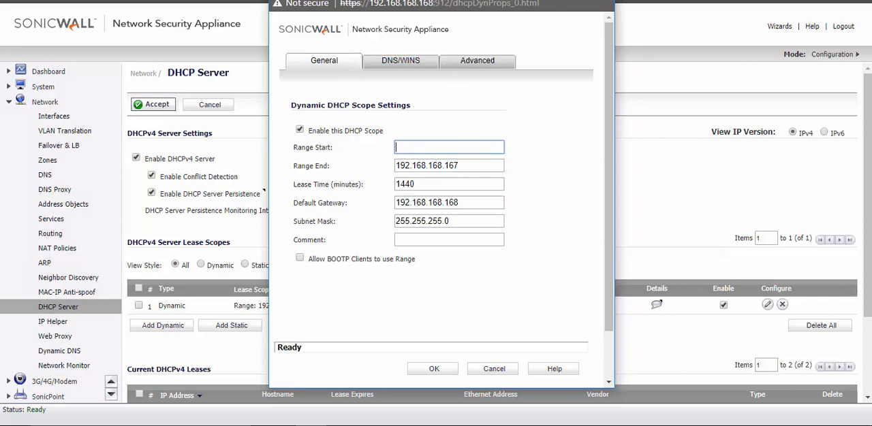
pyautogui.click(493, 368)
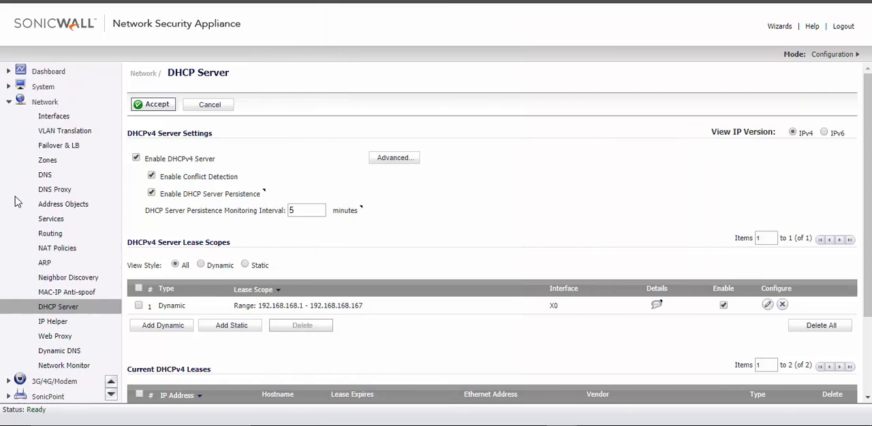
pyautogui.moveTo(321, 126)
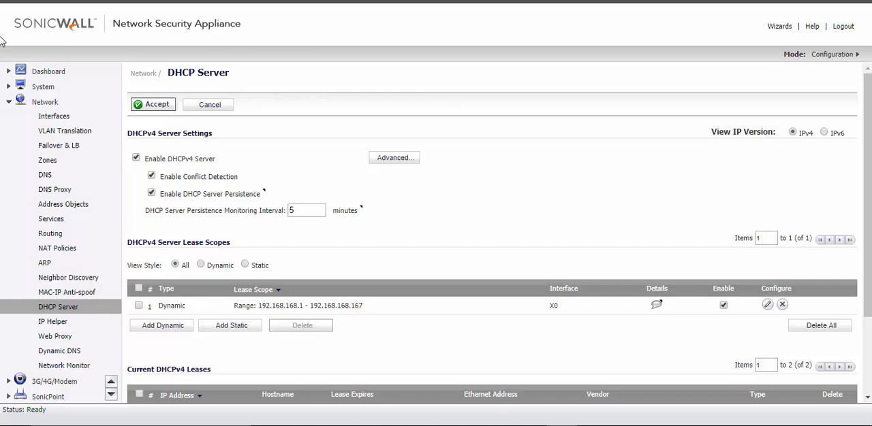
pyautogui.moveTo(114, 55)
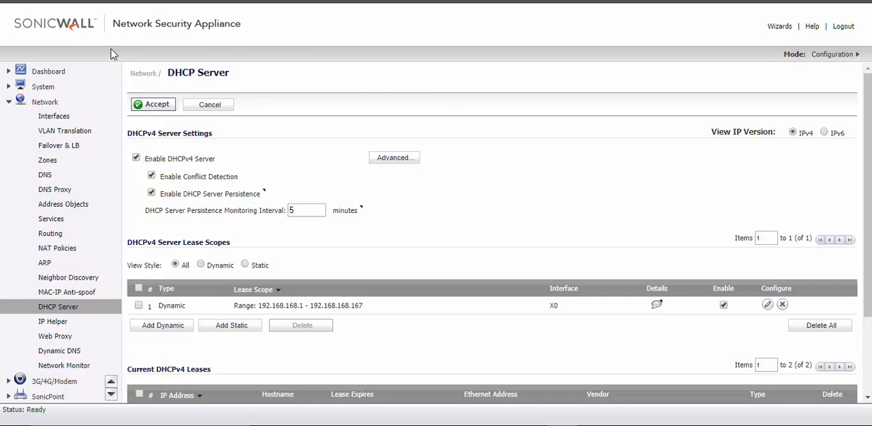
# - Review the DHCP current leases, then the Web Proxy page with no proxy servers configured
pyautogui.scroll(-3)
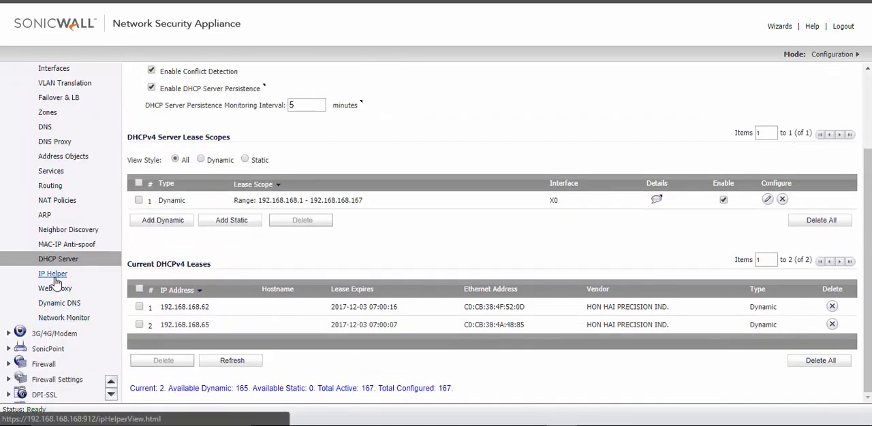
pyautogui.click(55, 288)
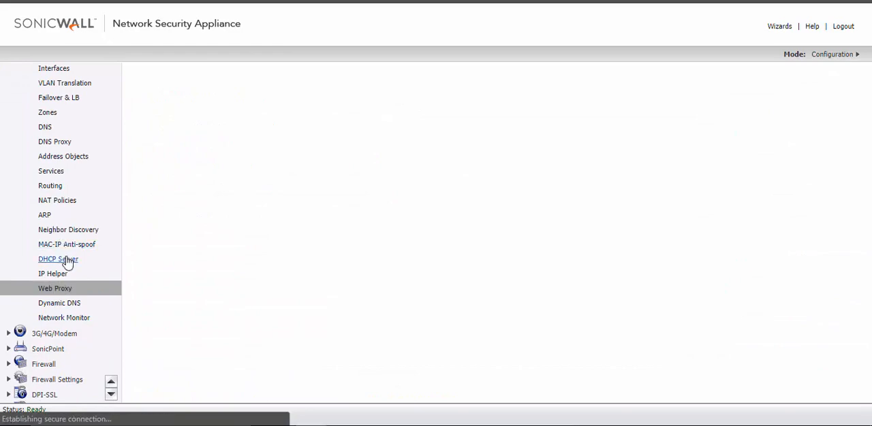
pyautogui.click(54, 287)
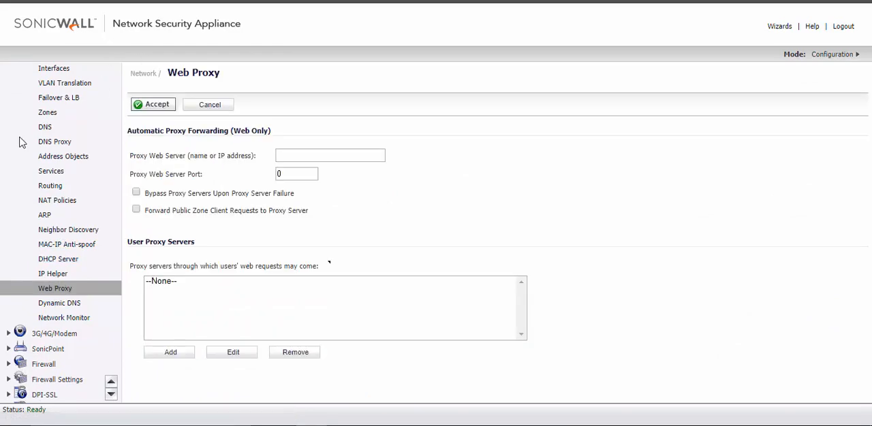
# - View the 3G/4G/Modem status page reporting no device detected
pyautogui.scroll(-3)
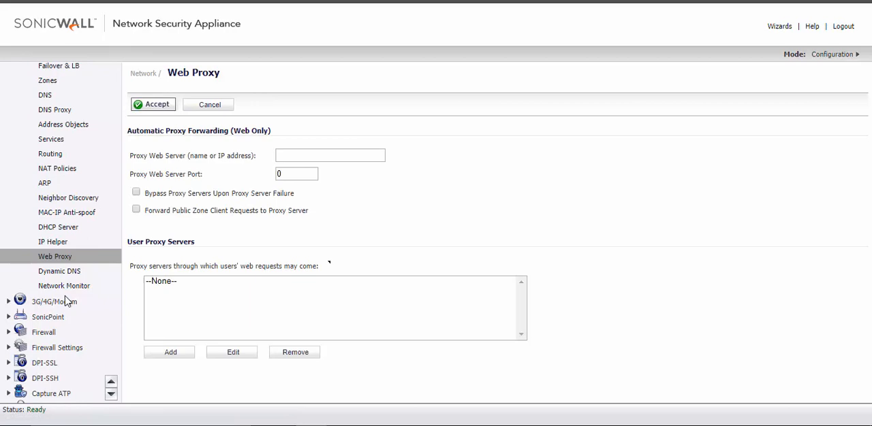
pyautogui.click(55, 301)
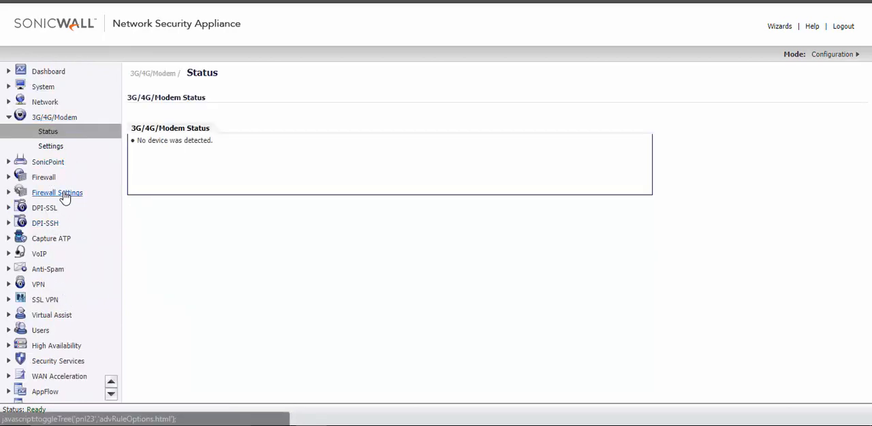
# - Review the Firewall Access Rules list
pyautogui.click(44, 177)
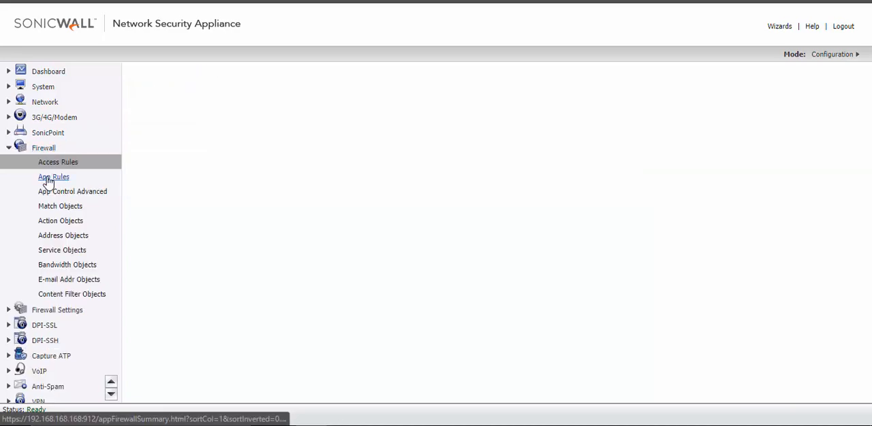
pyautogui.click(58, 161)
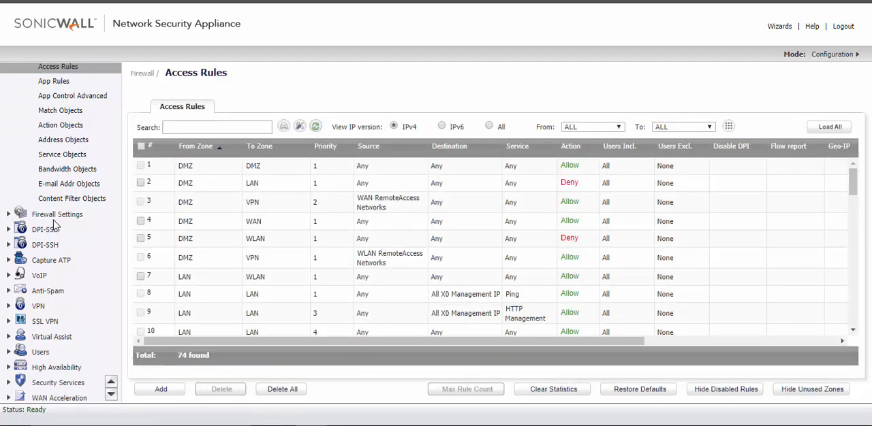
pyautogui.scroll(-3)
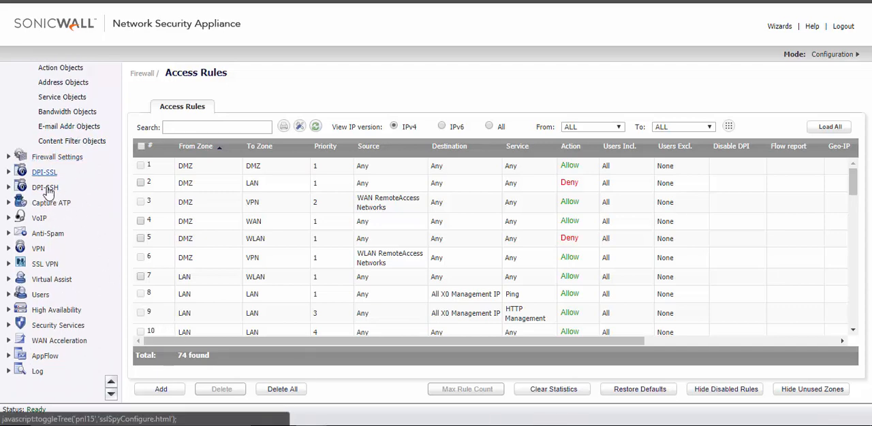
# - Check SSL VPN status, then the Users Status page listing the active admin session
pyautogui.click(45, 246)
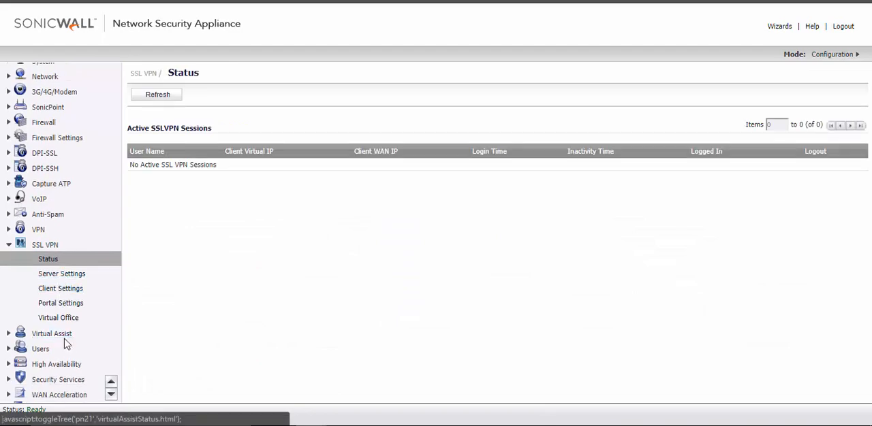
pyautogui.click(41, 349)
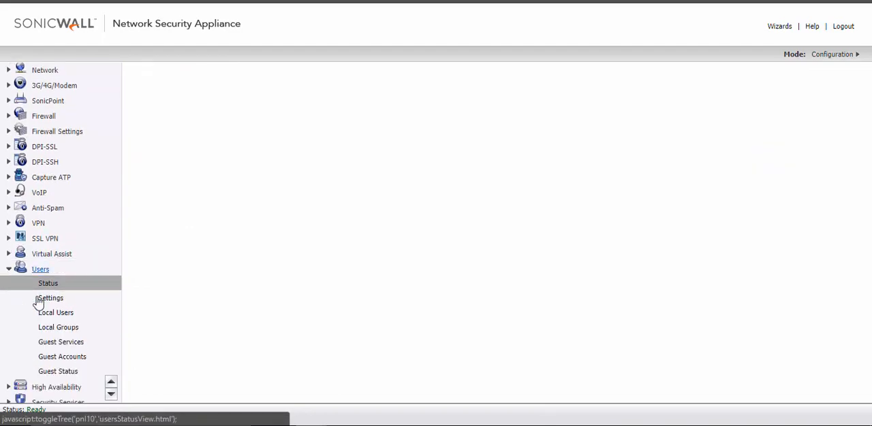
pyautogui.click(48, 283)
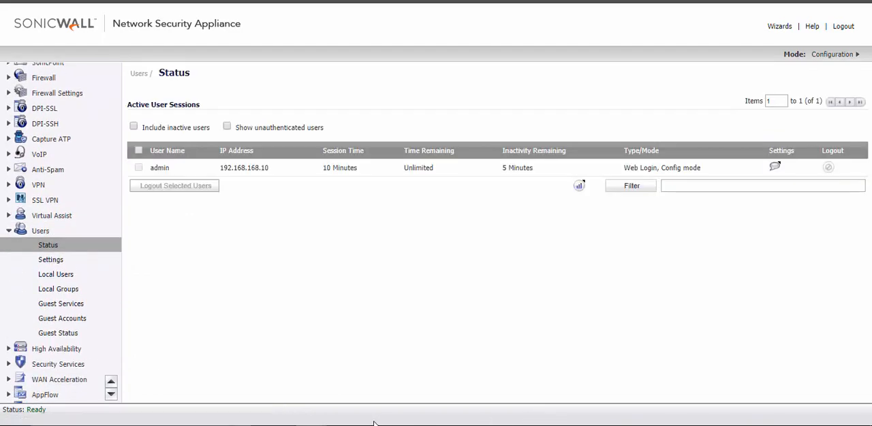